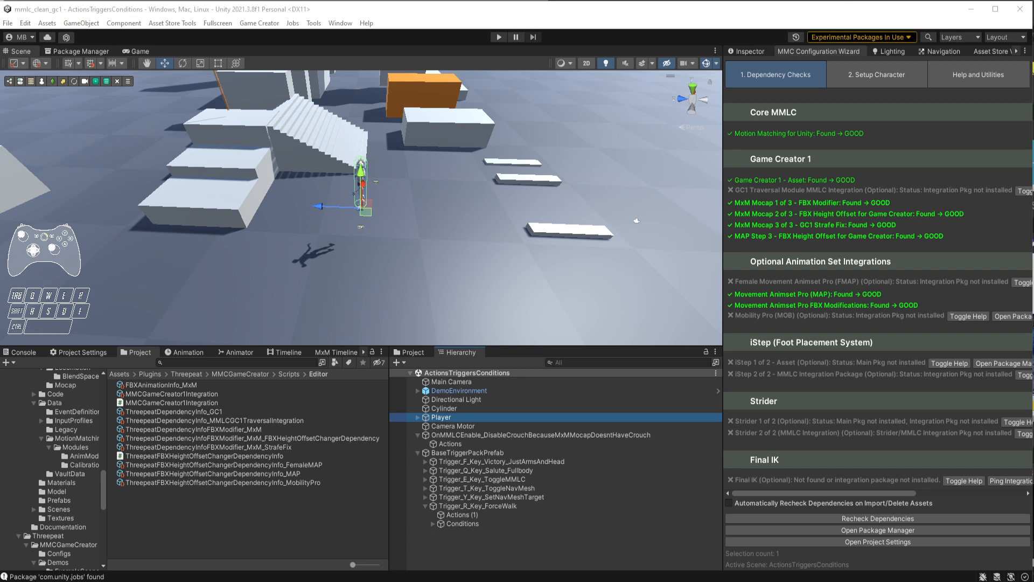
{"action": "mouse_move", "coordinate": [767, 159]}
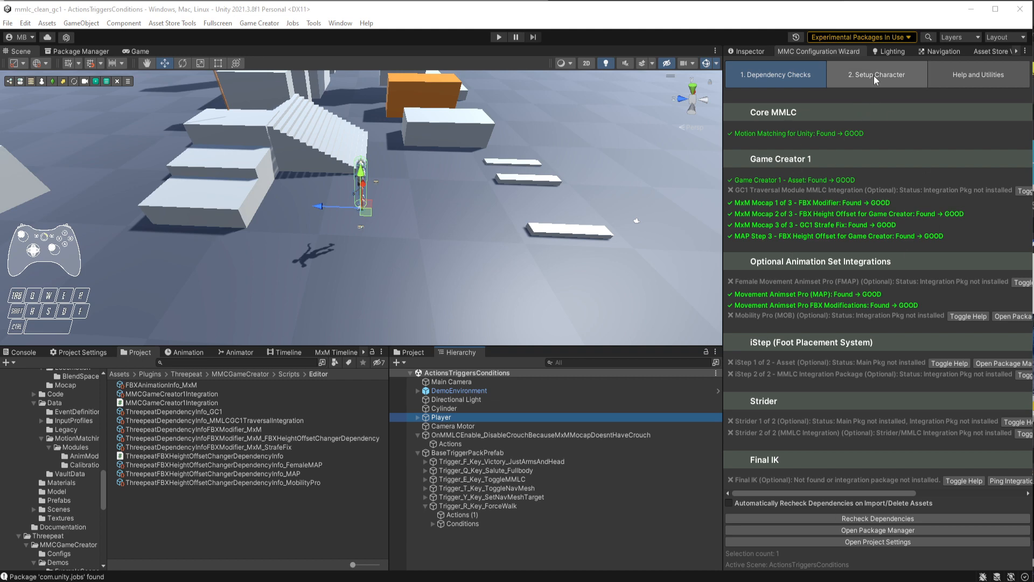
Open the 2. Setup Character tab, reorder Player in the Hierarchy, and inspect its components
{"action": "left_click", "coordinate": [875, 74]}
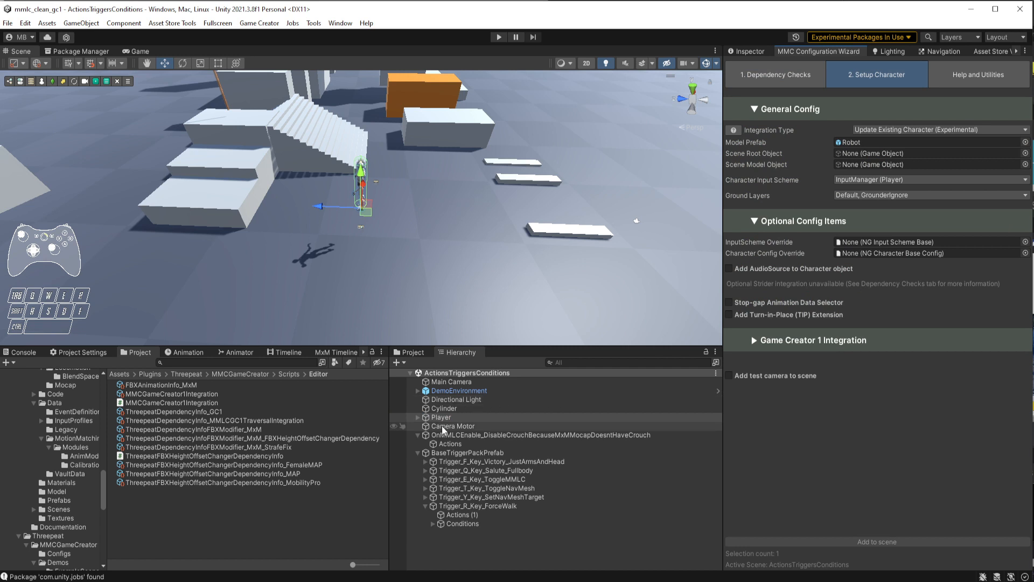
{"action": "left_click", "coordinate": [440, 416]}
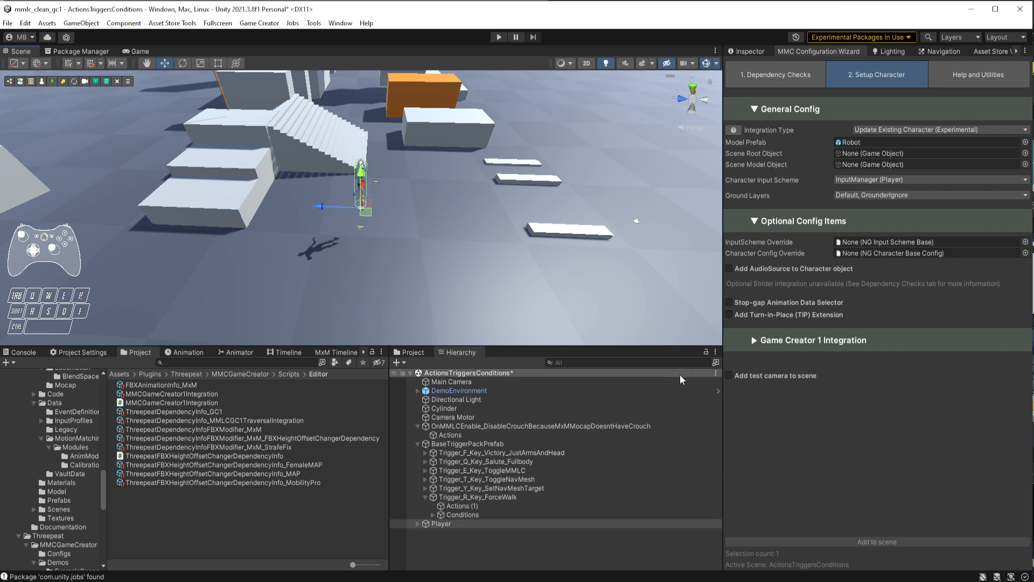
{"action": "left_click", "coordinate": [746, 51]}
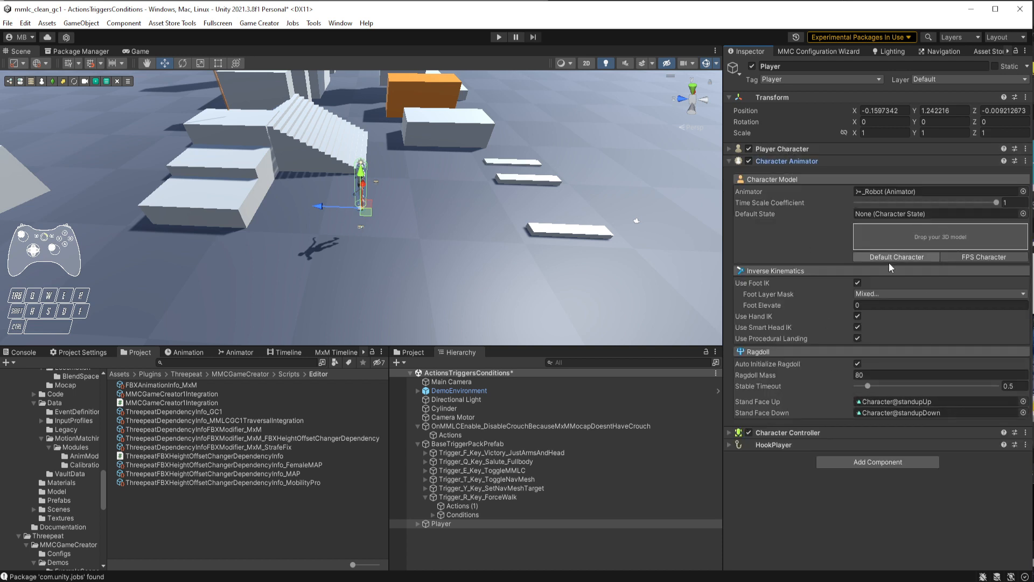
Search the project for 'kyle' and add the Robot Kyle model to the Player
{"action": "left_click", "coordinate": [238, 362]}
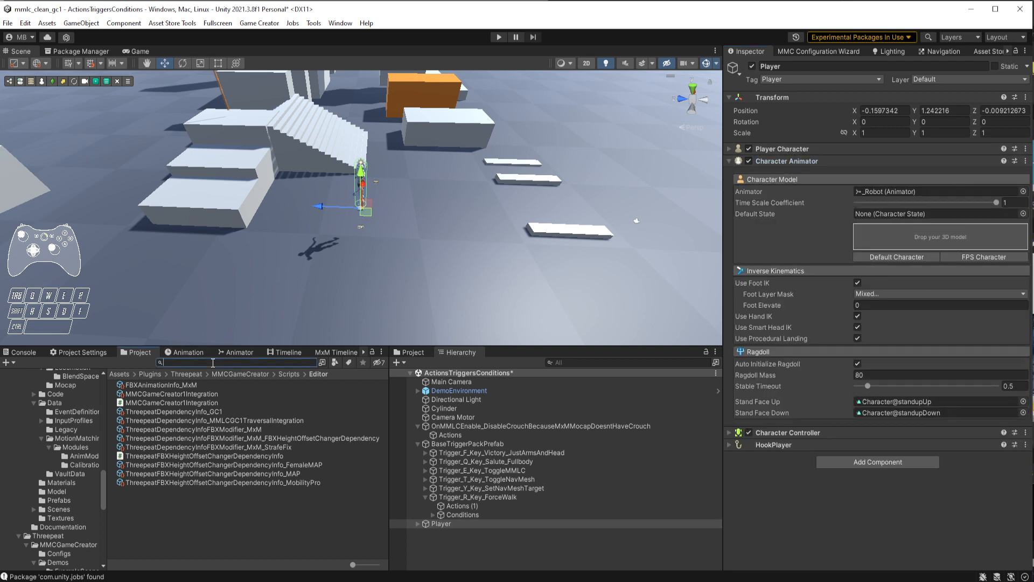
{"action": "type", "text": "kyle"}
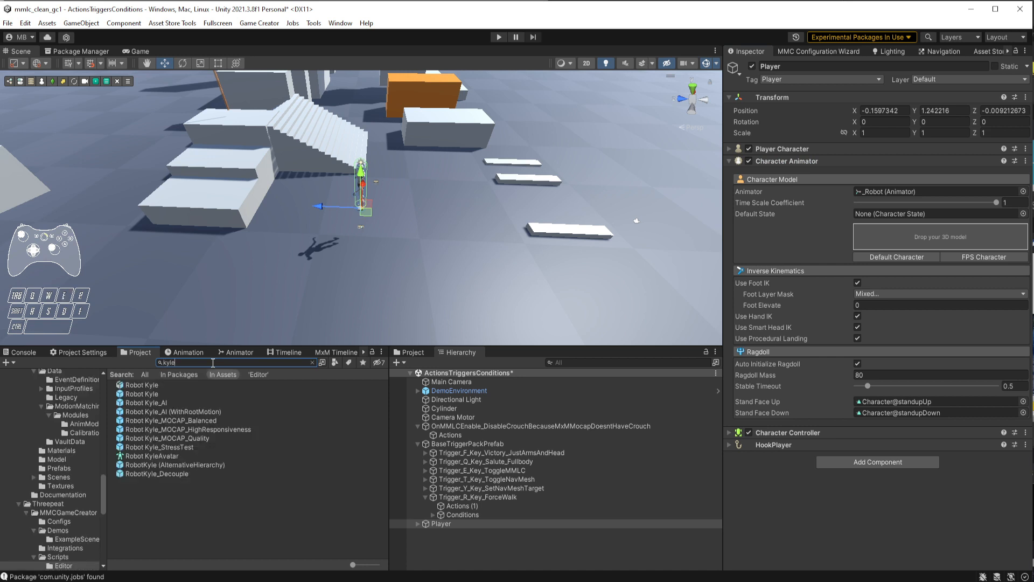
{"action": "left_click", "coordinate": [142, 384]}
{"action": "type", "text": "0"}
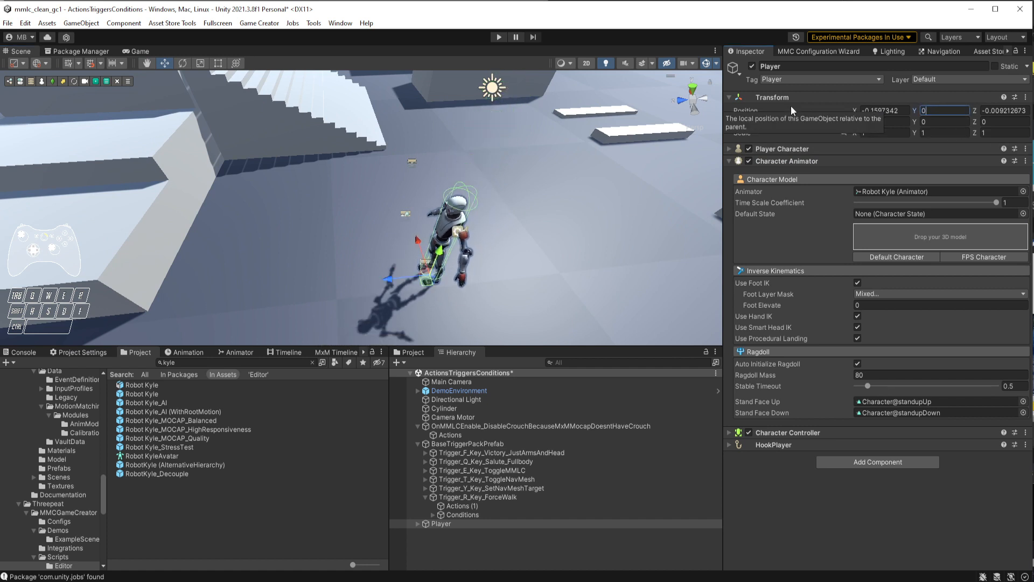
{"action": "mouse_move", "coordinate": [891, 243]}
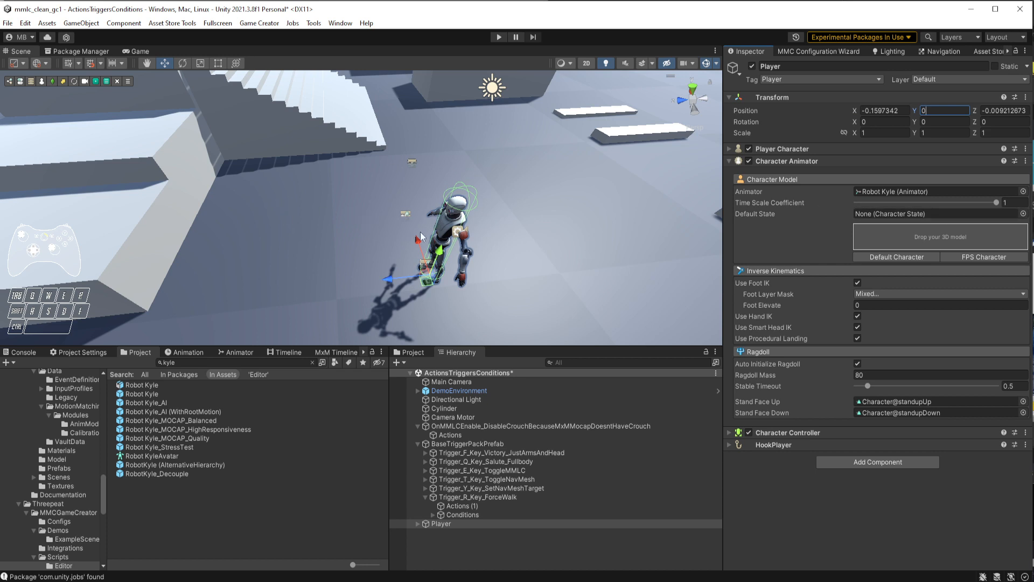
Assign Player as Scene Root and Robot Kyle as Scene Model, then inspect both objects
{"action": "left_click", "coordinate": [818, 51]}
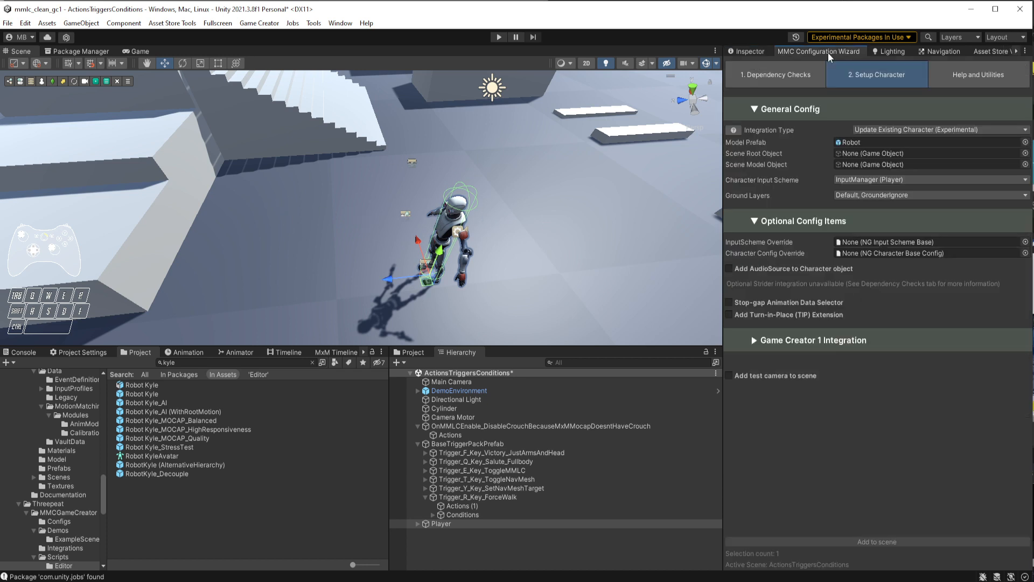
{"action": "mouse_move", "coordinate": [819, 163]}
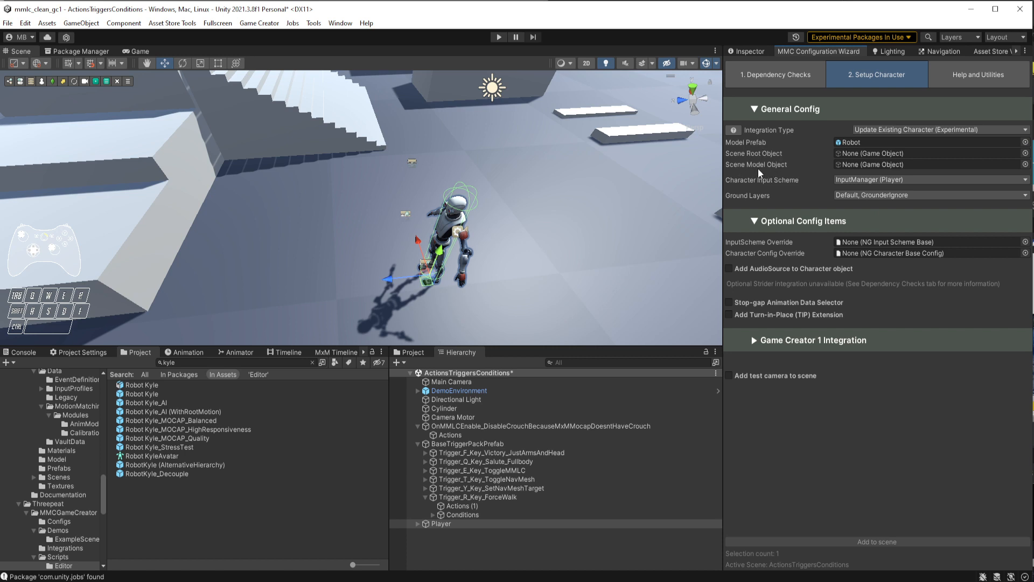
{"action": "left_click", "coordinate": [930, 129]}
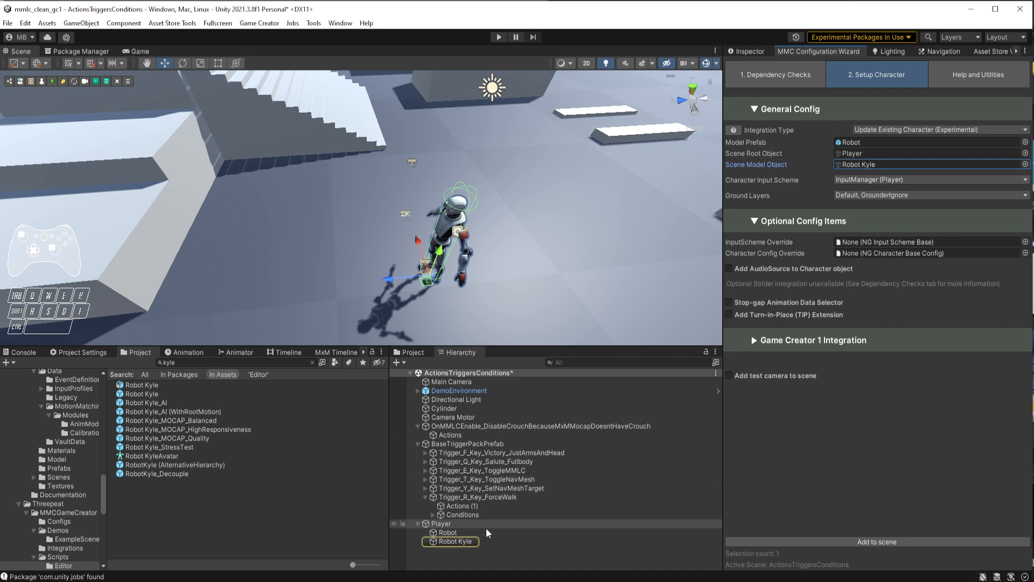
{"action": "left_click", "coordinate": [453, 541]}
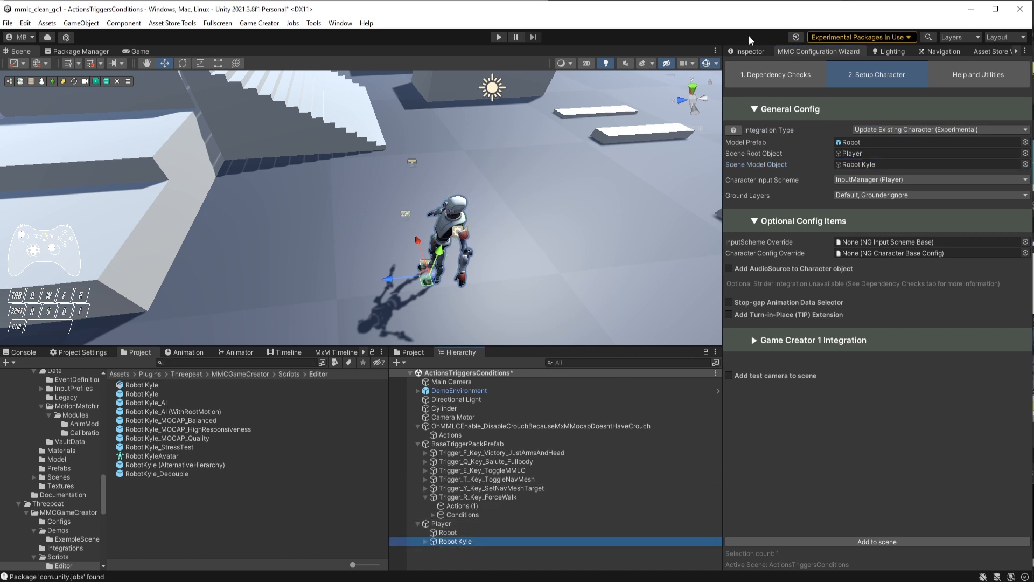
{"action": "left_click", "coordinate": [455, 540]}
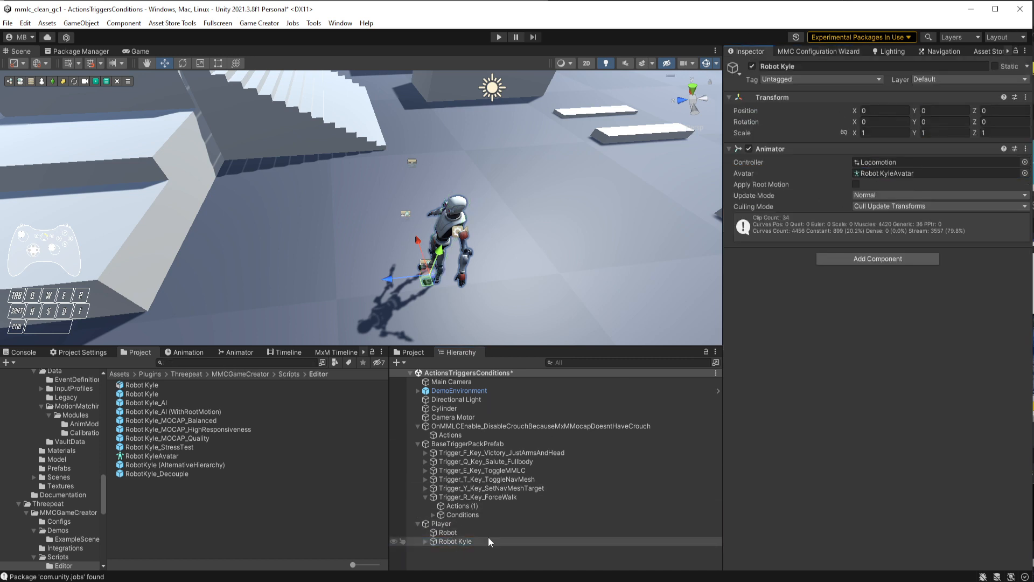
{"action": "left_click", "coordinate": [481, 497]}
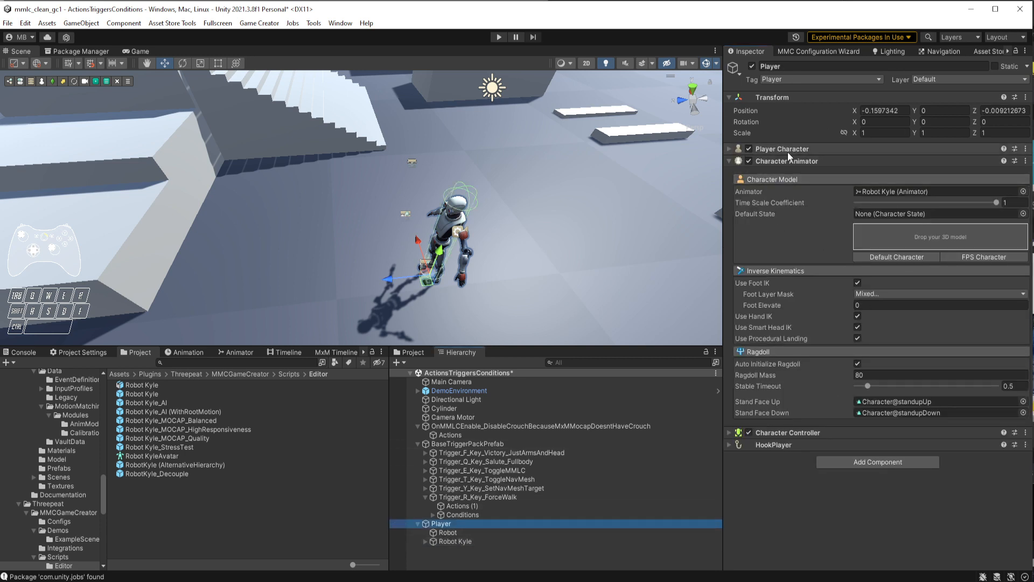
{"action": "mouse_move", "coordinate": [798, 164]}
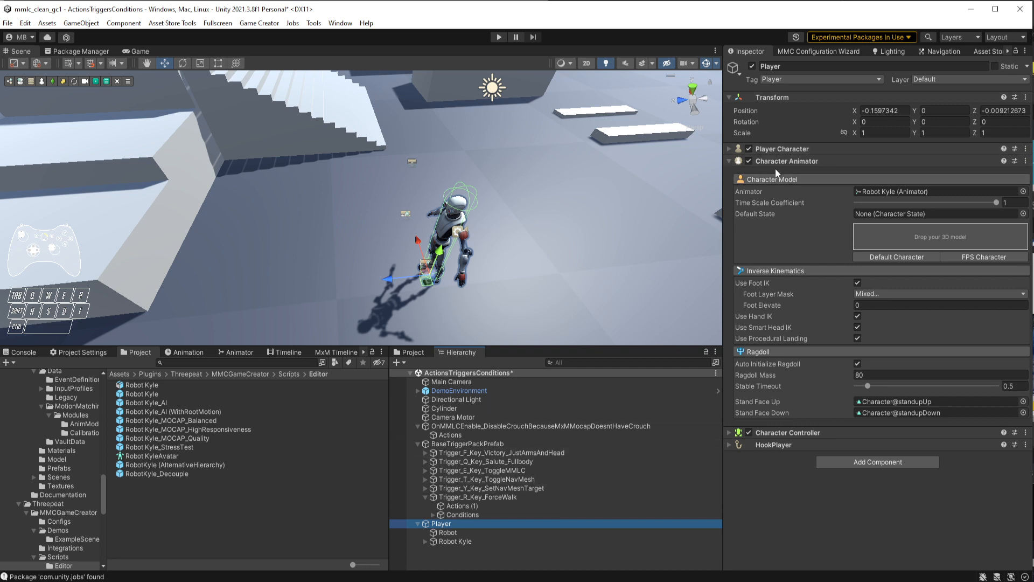
Set the Character Input Scheme to InputSystem (Player) in the setup wizard
{"action": "left_click", "coordinate": [819, 51]}
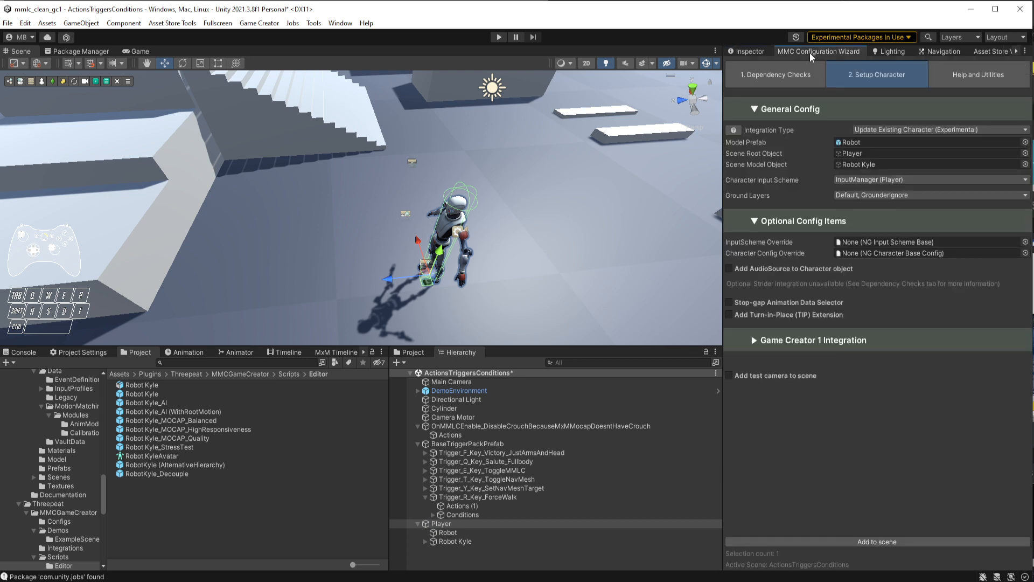
{"action": "left_click", "coordinate": [928, 179]}
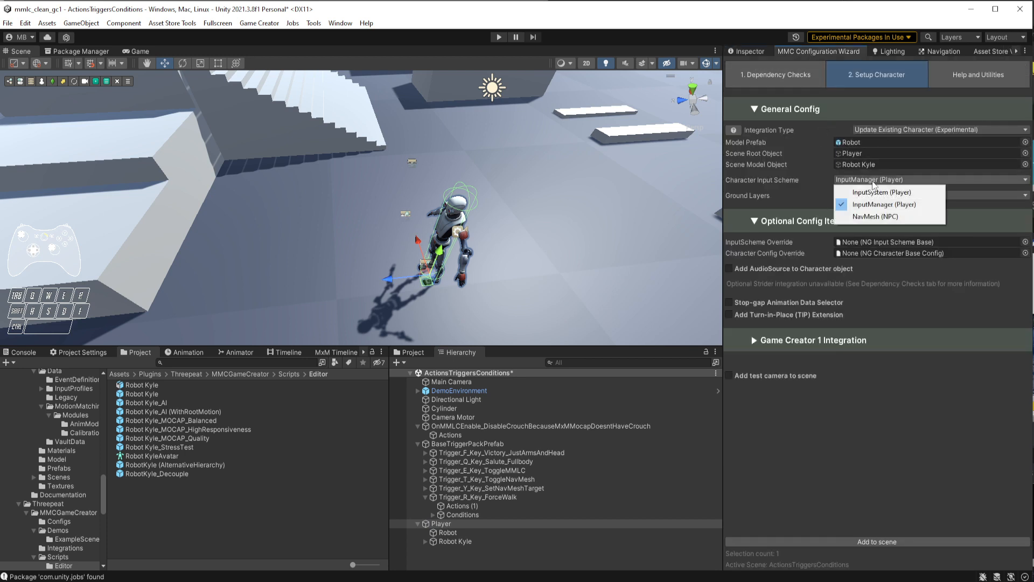
{"action": "mouse_move", "coordinate": [880, 191]}
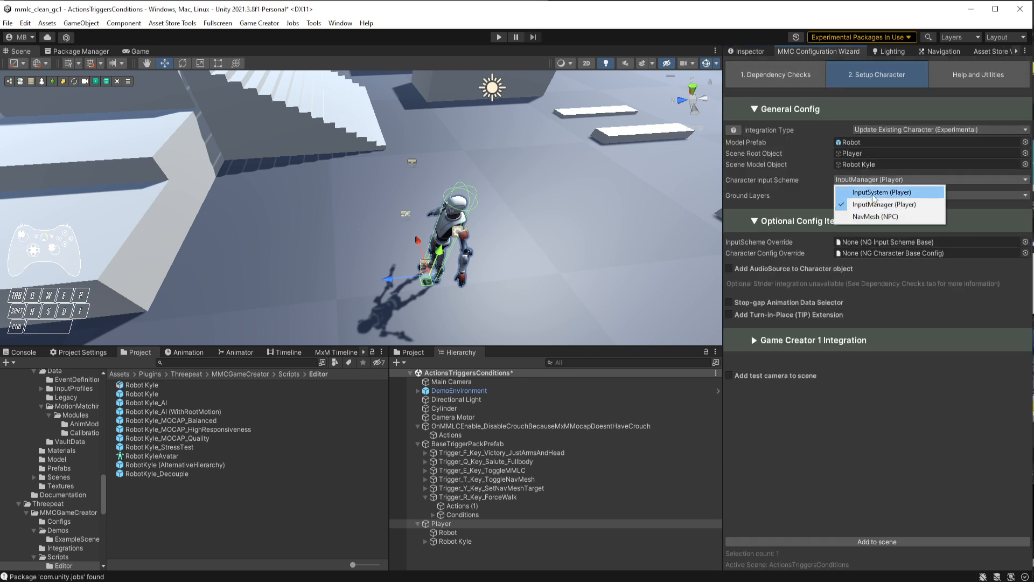
{"action": "left_click", "coordinate": [879, 192]}
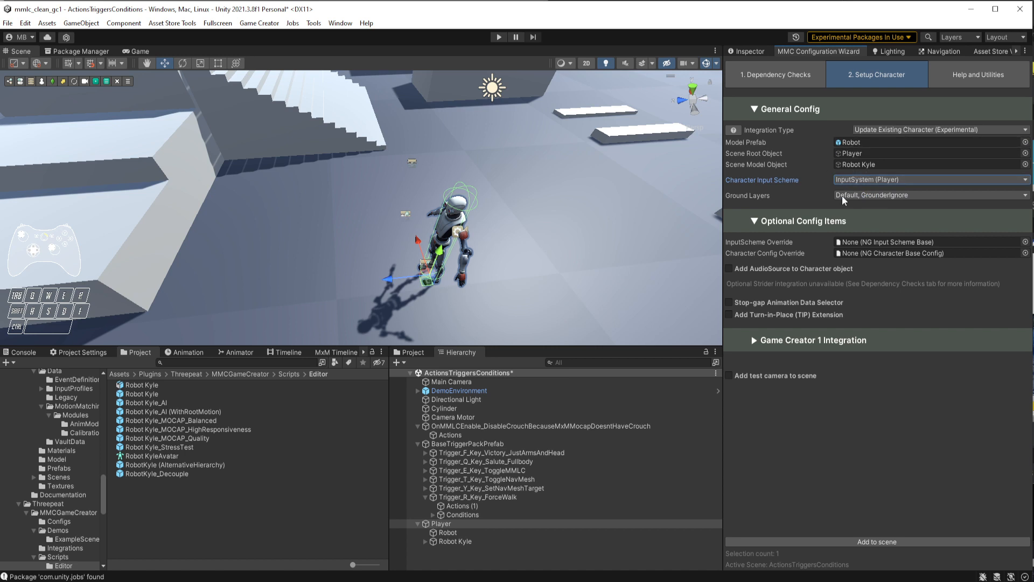
{"action": "mouse_move", "coordinate": [865, 199]}
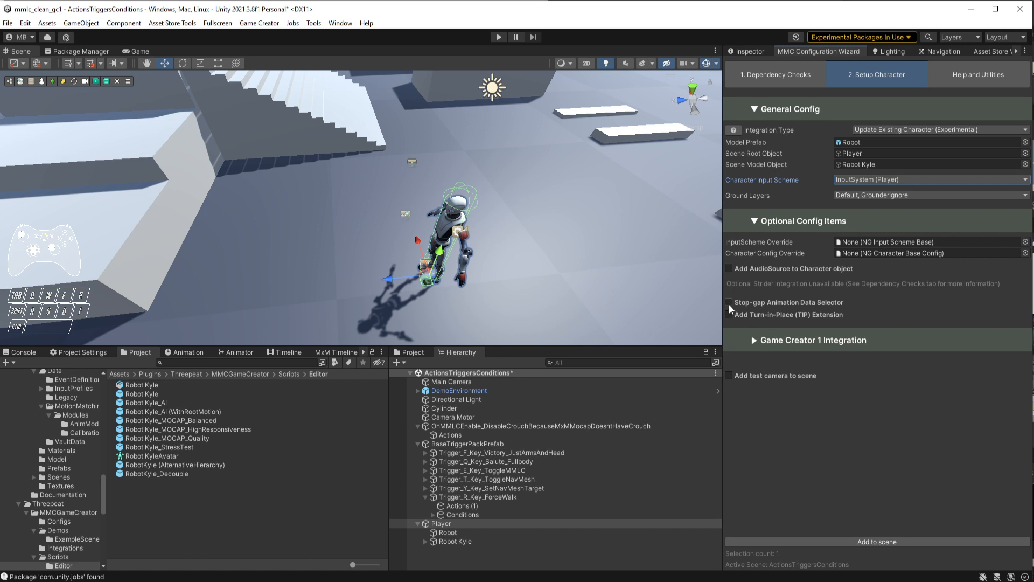
Enable the Stop-gap Animation Data Selector and review the Override AnimData choices
{"action": "left_click", "coordinate": [728, 302]}
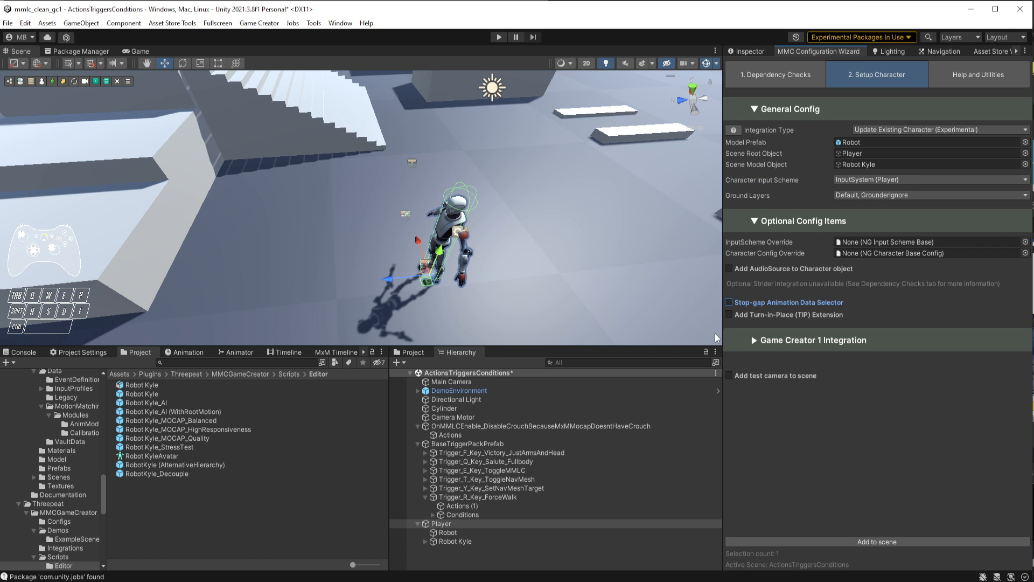
{"action": "left_click", "coordinate": [728, 302]}
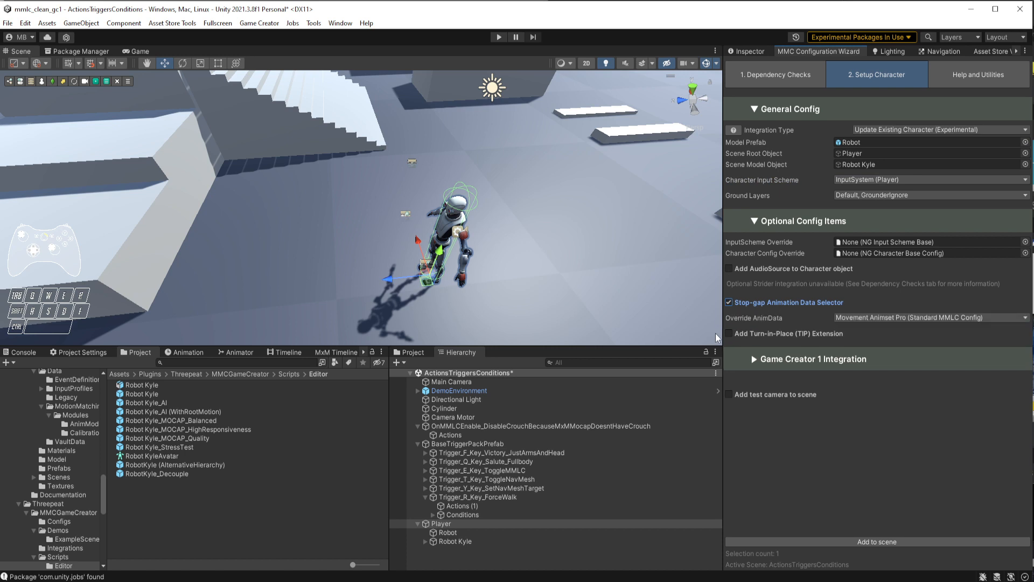
{"action": "left_click", "coordinate": [930, 317]}
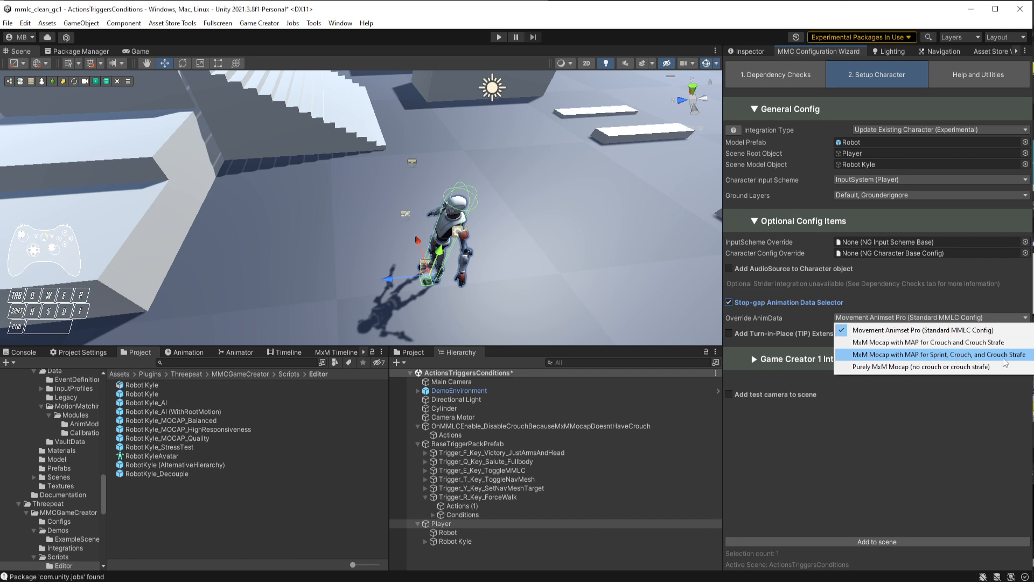
{"action": "mouse_move", "coordinate": [923, 367]}
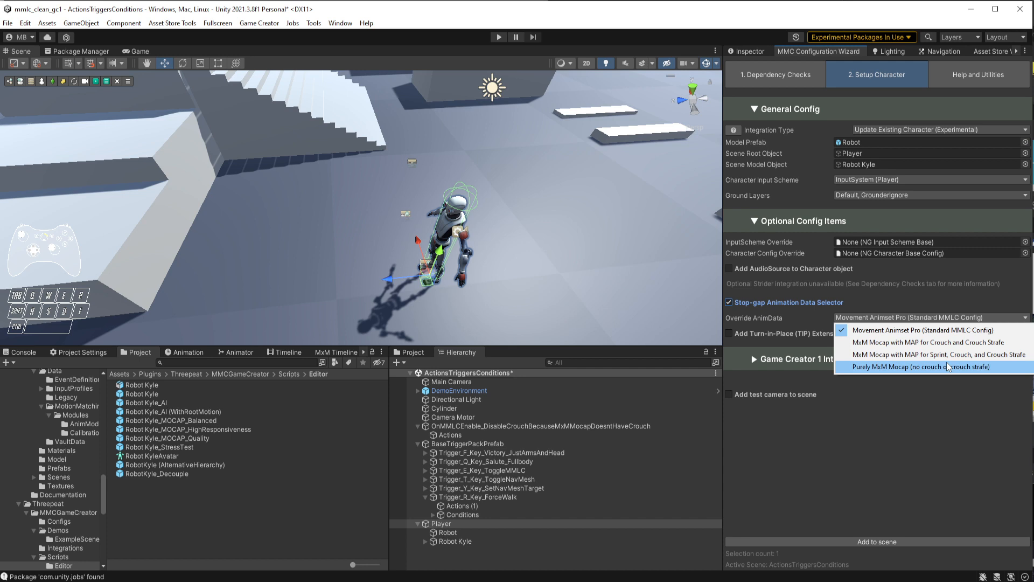
{"action": "mouse_move", "coordinate": [917, 388]}
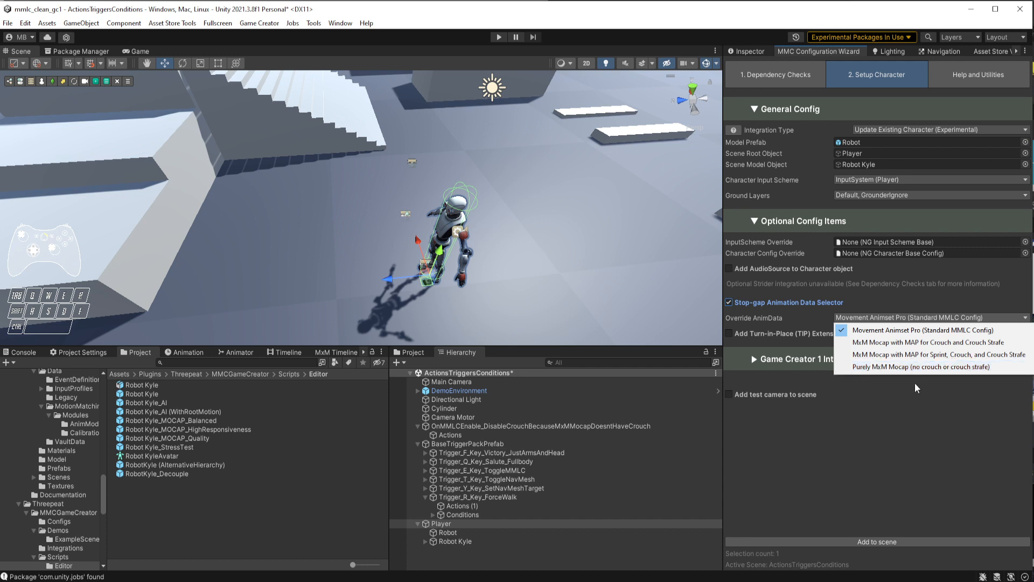
{"action": "mouse_move", "coordinate": [934, 342]}
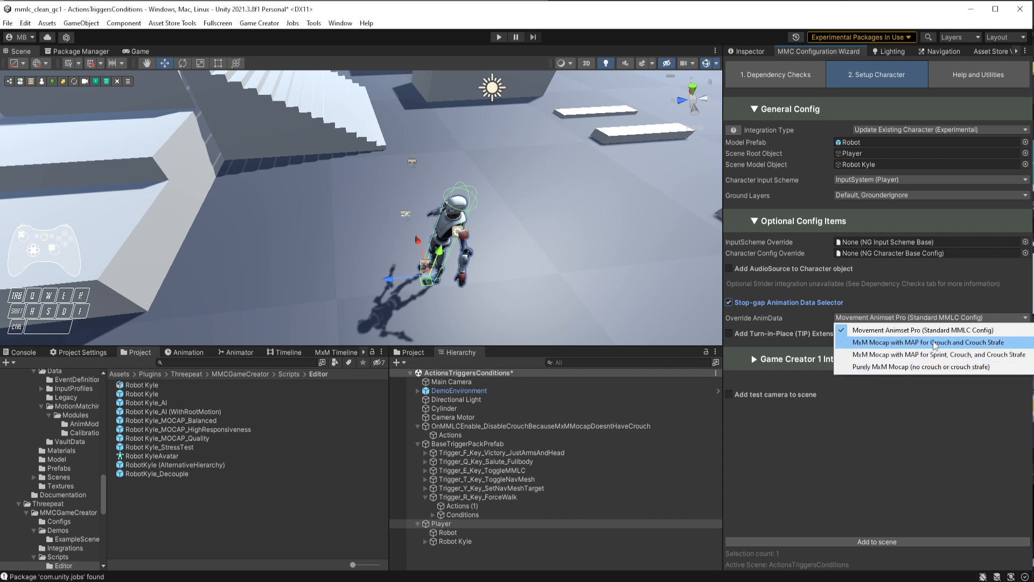
{"action": "mouse_move", "coordinate": [923, 354]}
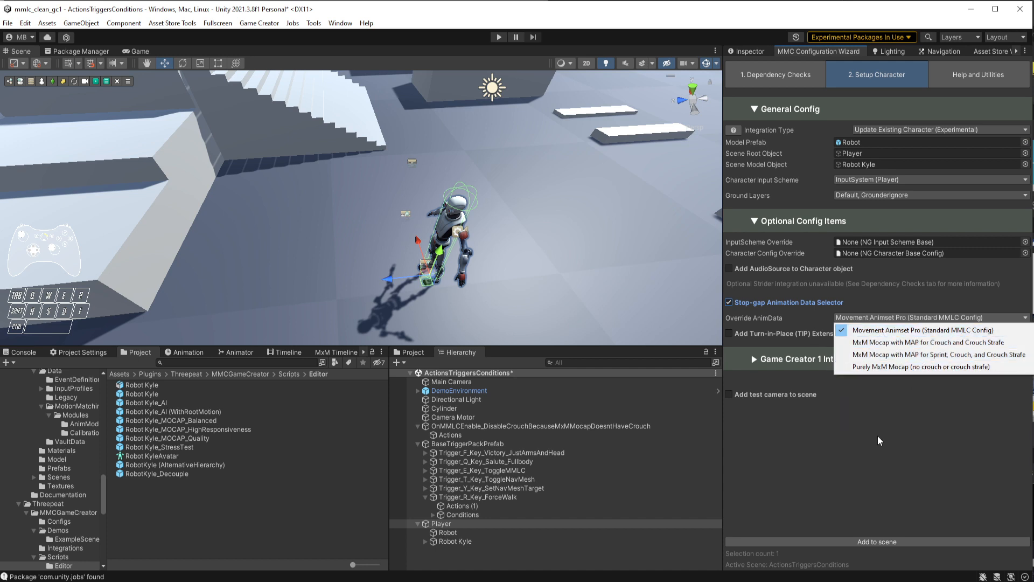
{"action": "mouse_move", "coordinate": [835, 443]}
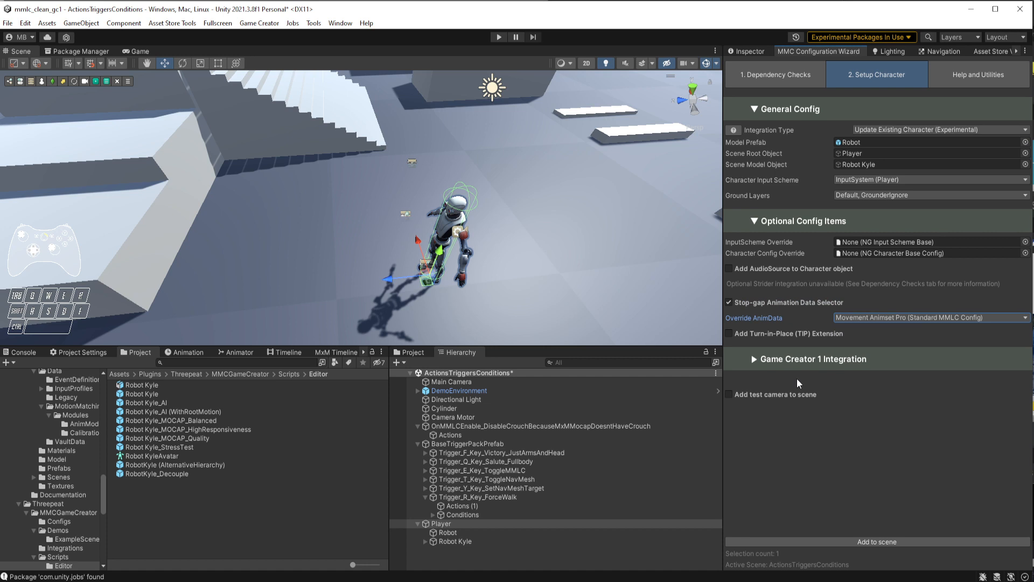
Enable Game Creator 1 Integration with start in motion-matching mode turned on
{"action": "left_click", "coordinate": [753, 358]}
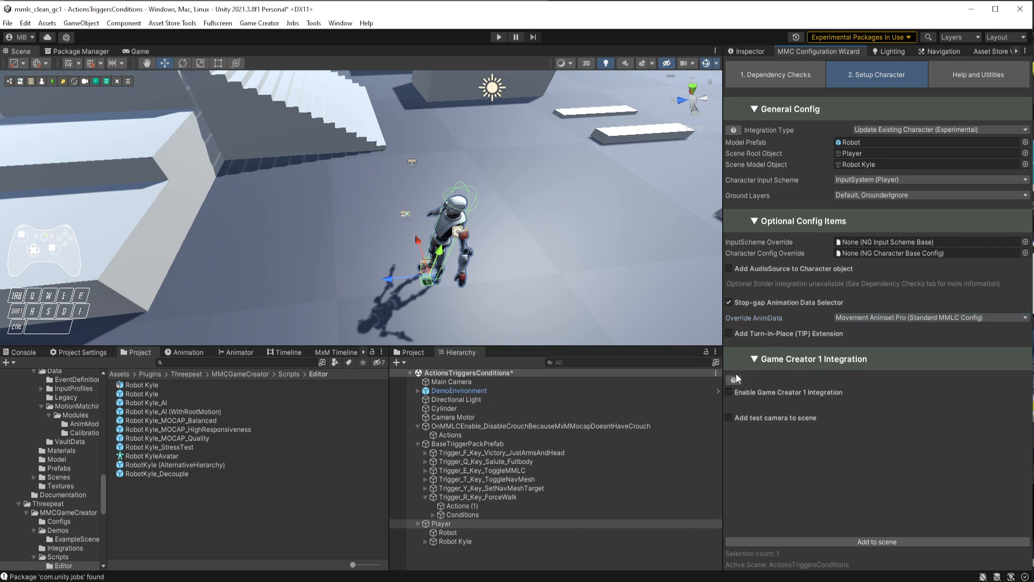
{"action": "left_click", "coordinate": [728, 391]}
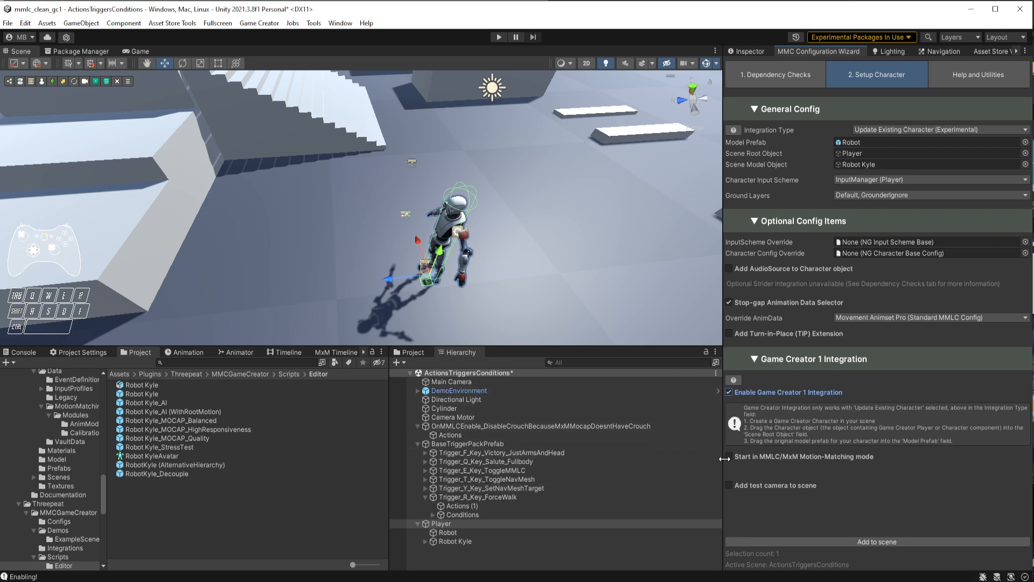
{"action": "left_click", "coordinate": [729, 456]}
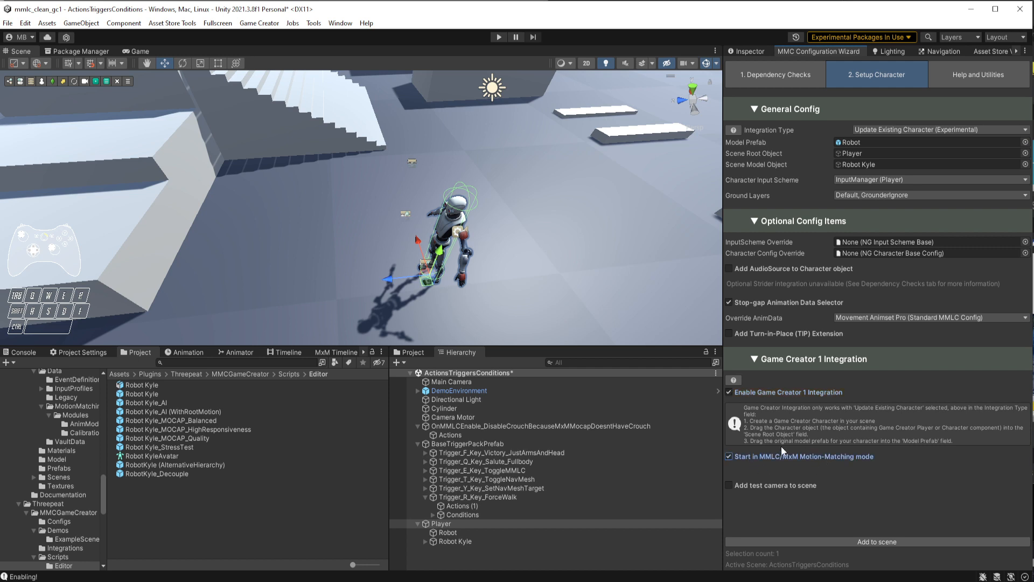
{"action": "mouse_move", "coordinate": [789, 467]}
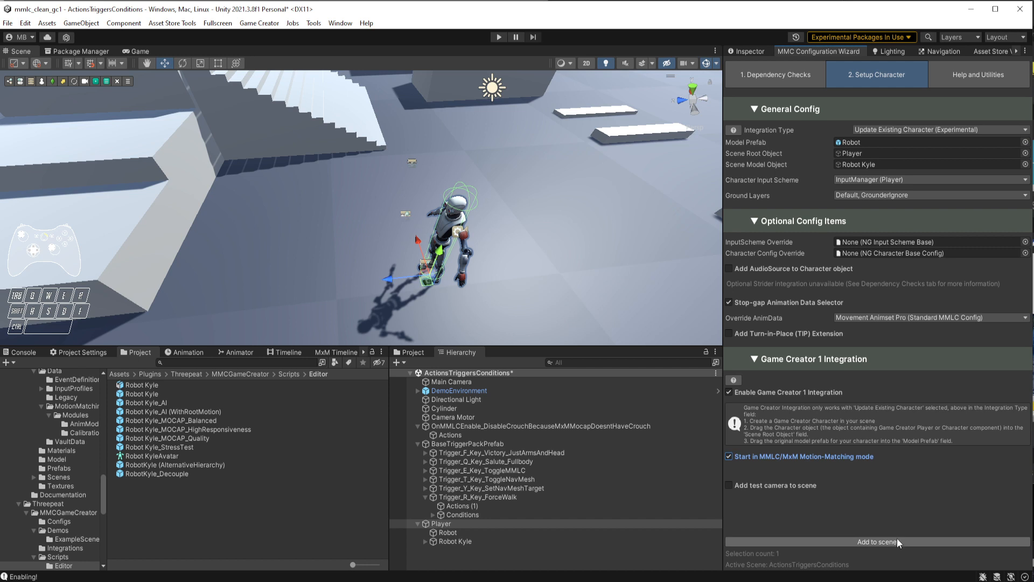
Add the integration setup to the scene, check the Console log, and review Player's components
{"action": "left_click", "coordinate": [876, 541]}
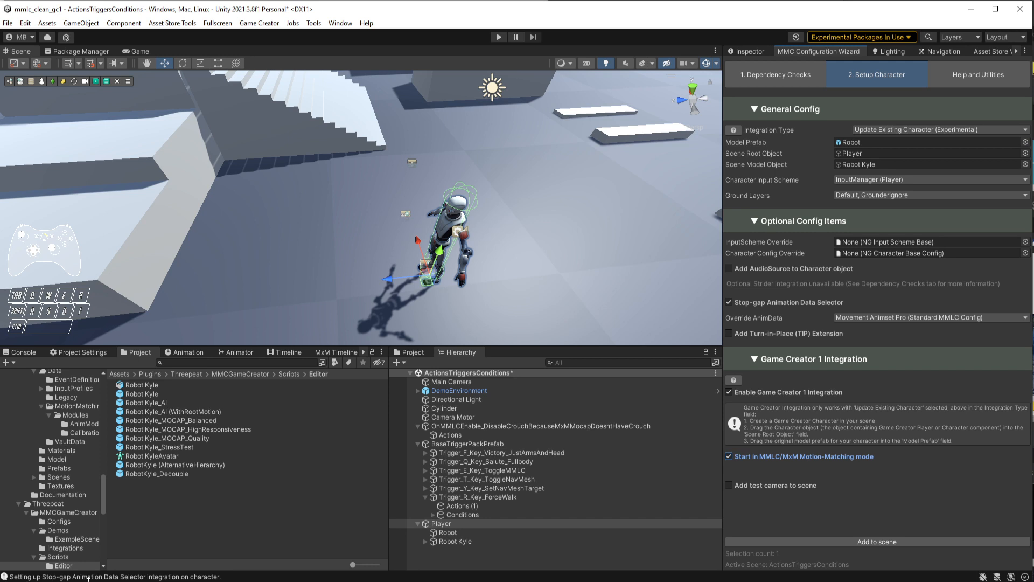
{"action": "left_click", "coordinate": [22, 352]}
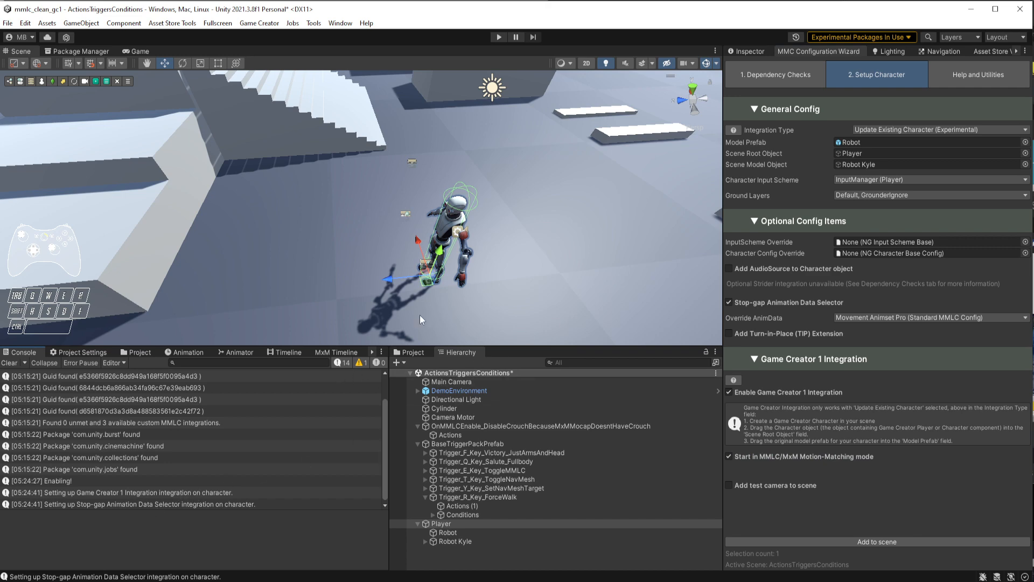
{"action": "left_click", "coordinate": [138, 352]}
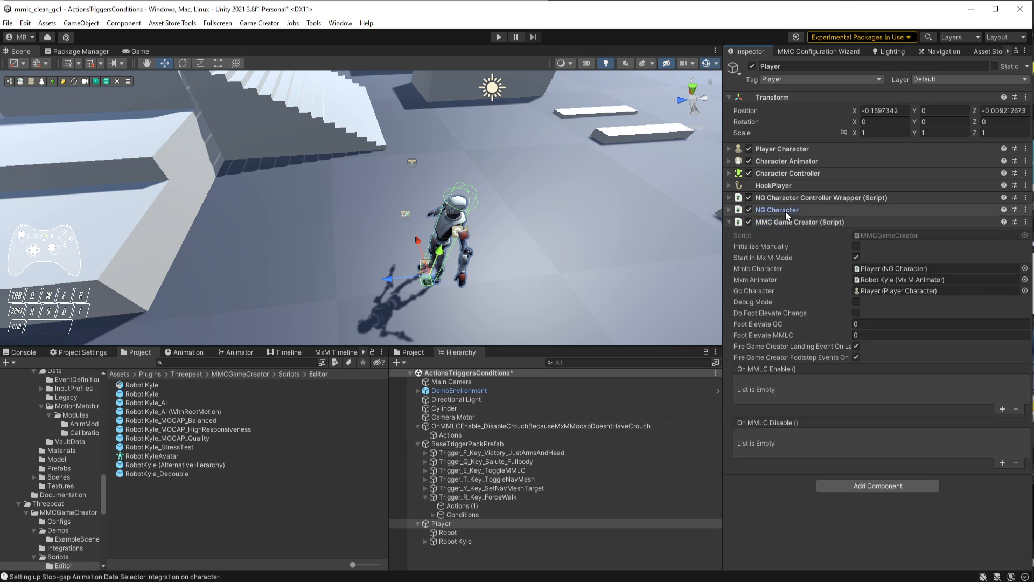
{"action": "left_click", "coordinate": [729, 222]}
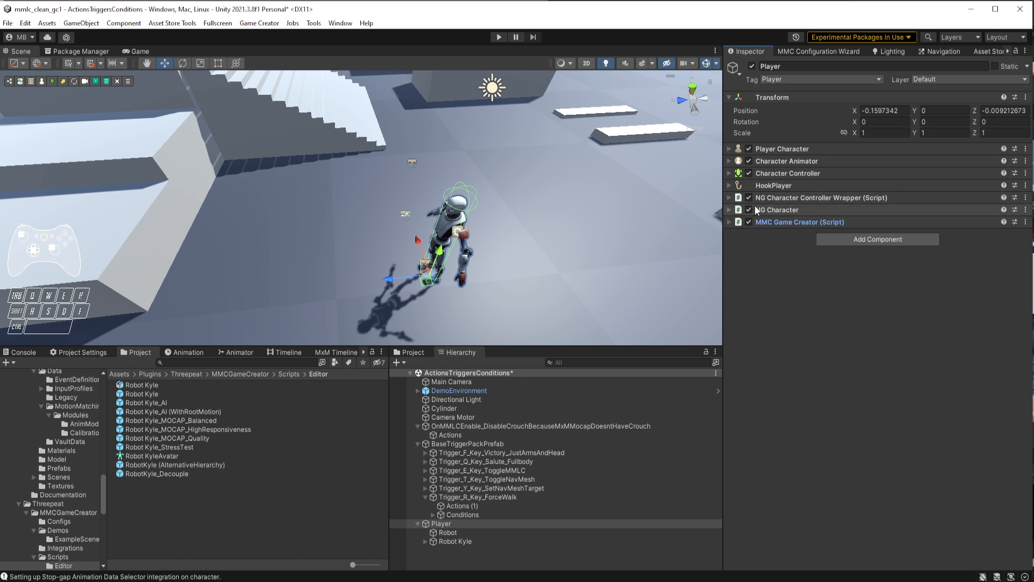
{"action": "left_click", "coordinate": [729, 222]}
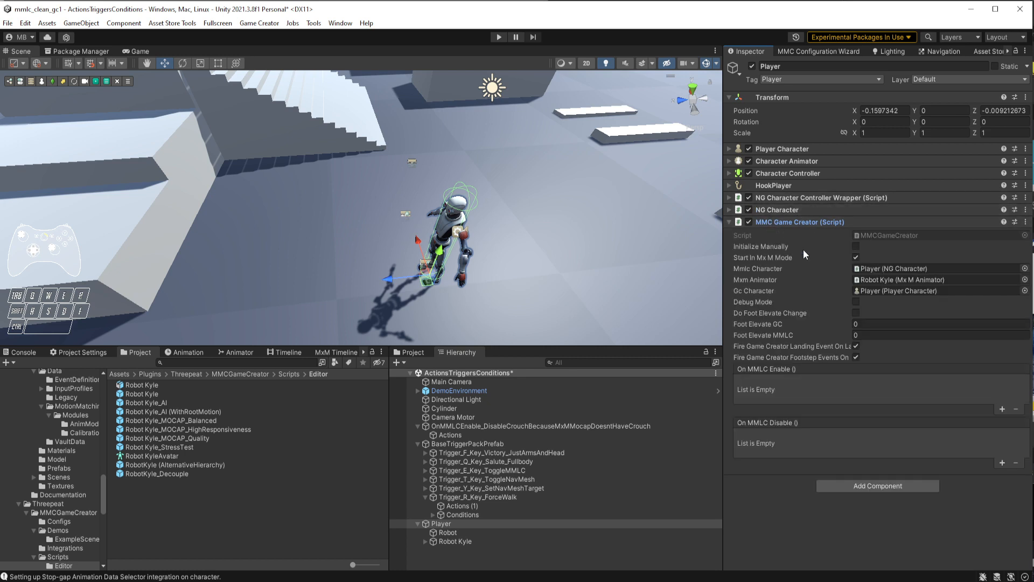
{"action": "mouse_move", "coordinate": [704, 311]}
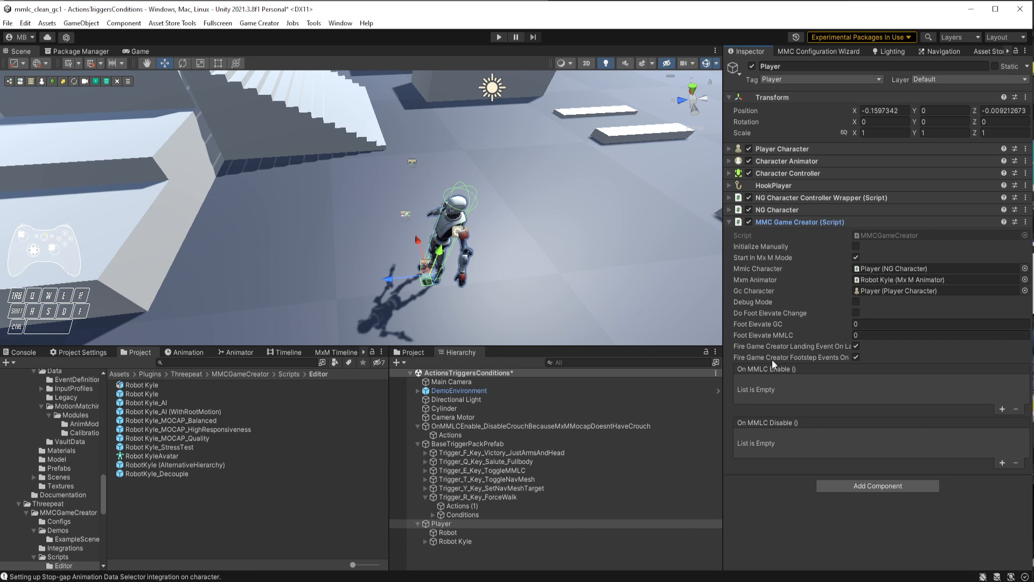
{"action": "left_click", "coordinate": [936, 335]}
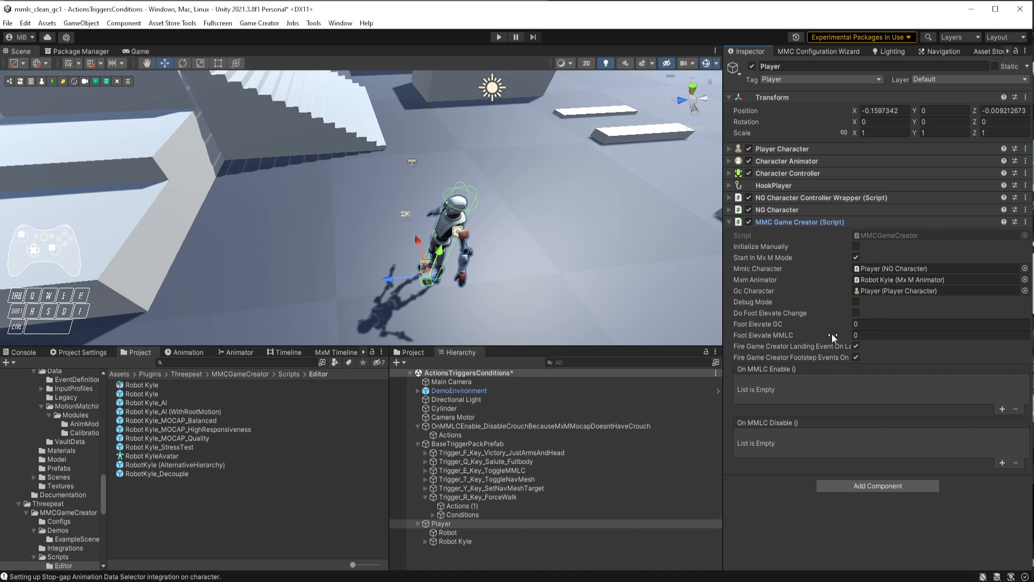
{"action": "mouse_move", "coordinate": [846, 326]}
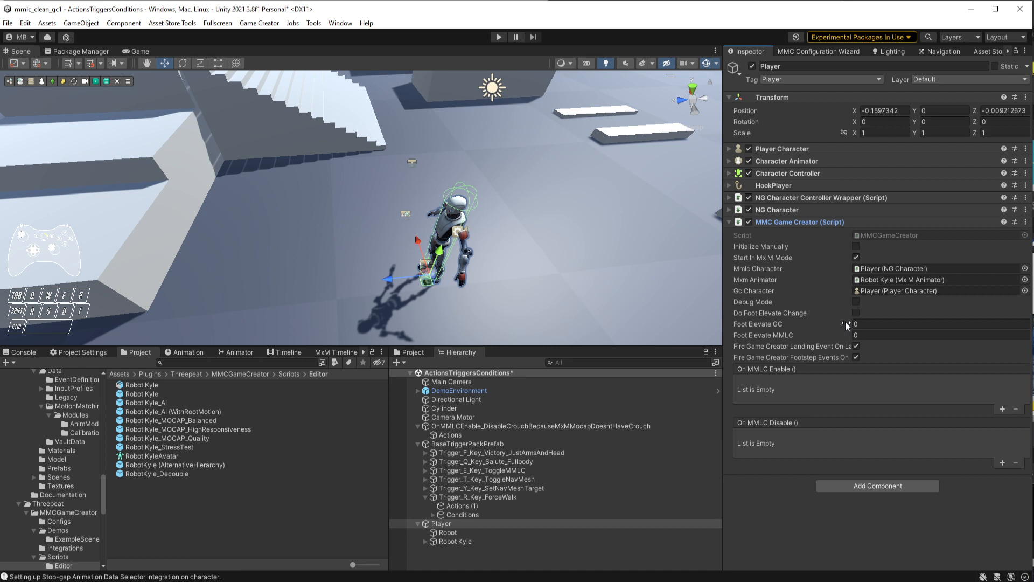
{"action": "mouse_move", "coordinate": [887, 304]}
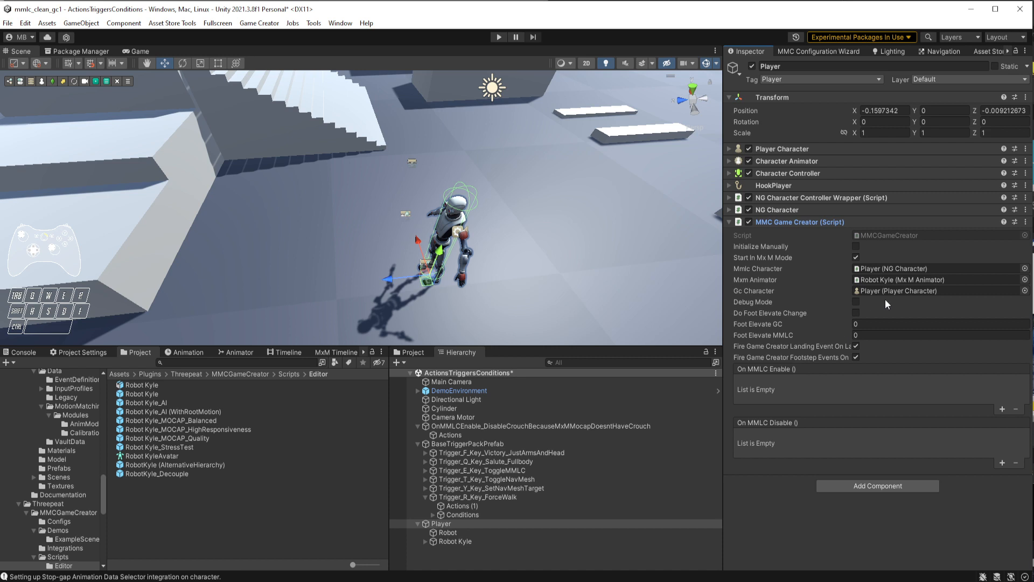
{"action": "mouse_move", "coordinate": [690, 263]}
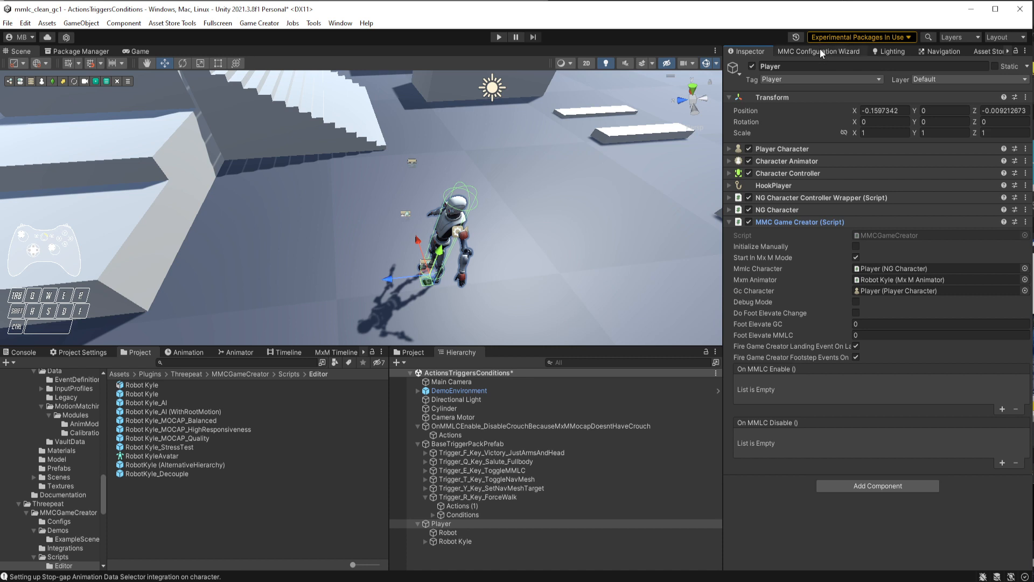
{"action": "mouse_move", "coordinate": [822, 427]}
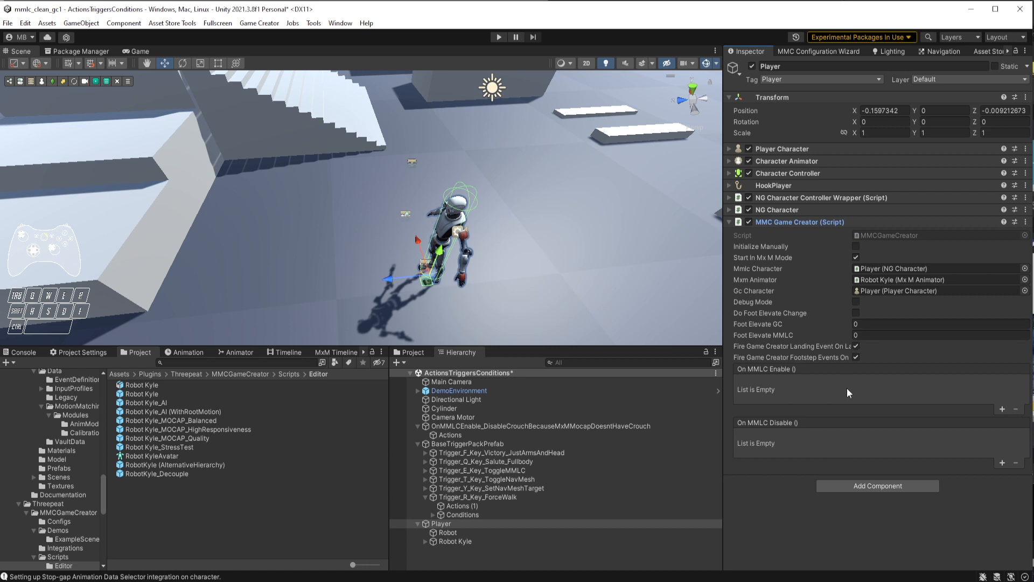
{"action": "mouse_move", "coordinate": [804, 362]}
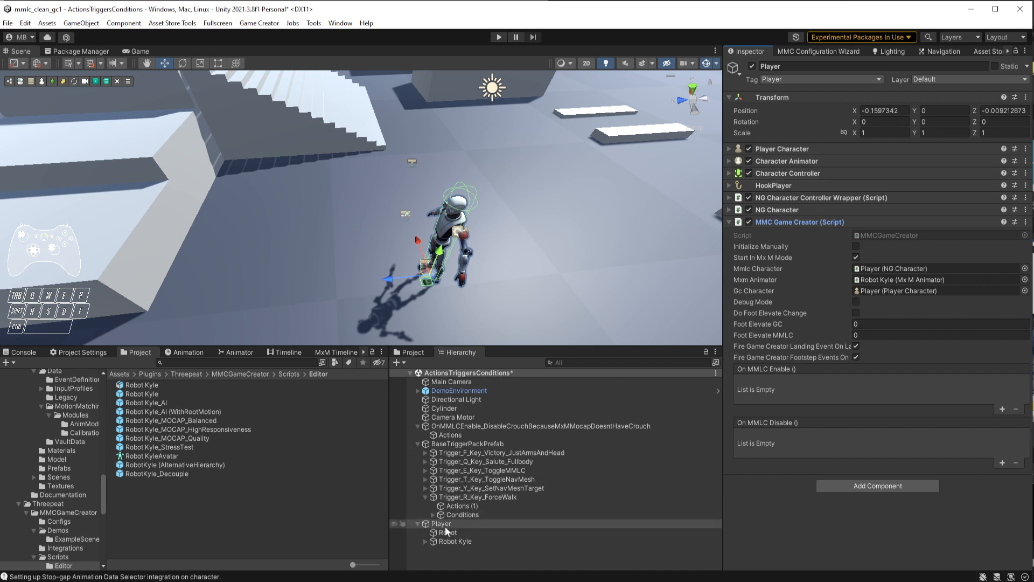
{"action": "left_click", "coordinate": [455, 541]}
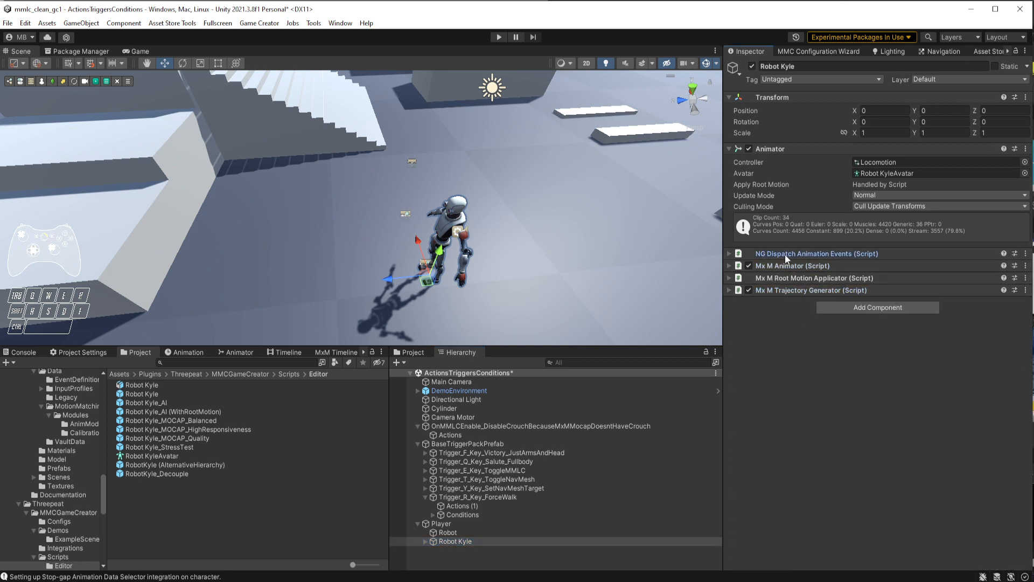
Expand and collapse Robot Kyle's NG Dispatch Animation Events component to review it
{"action": "left_click", "coordinate": [729, 253]}
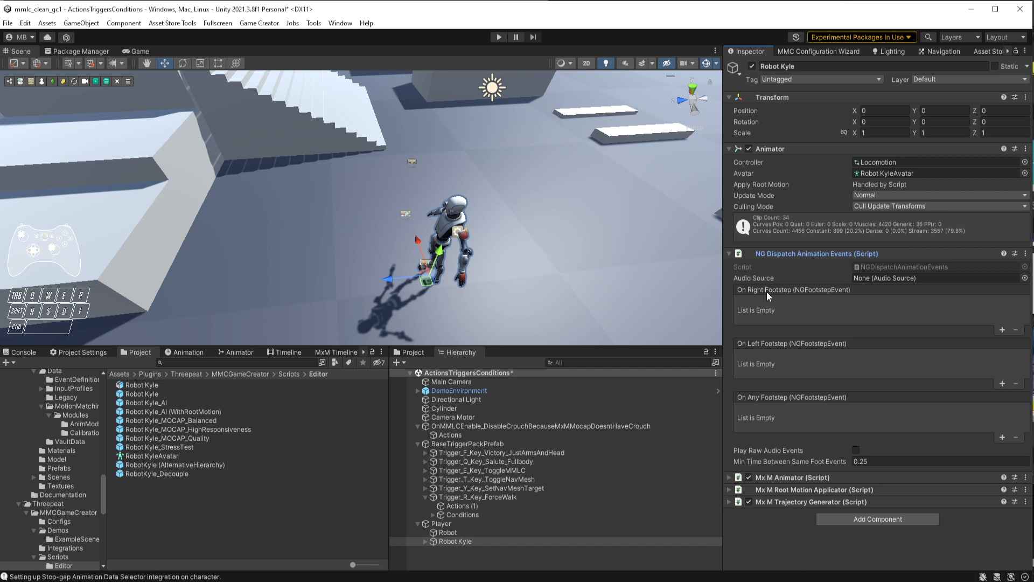
{"action": "mouse_move", "coordinate": [993, 433]}
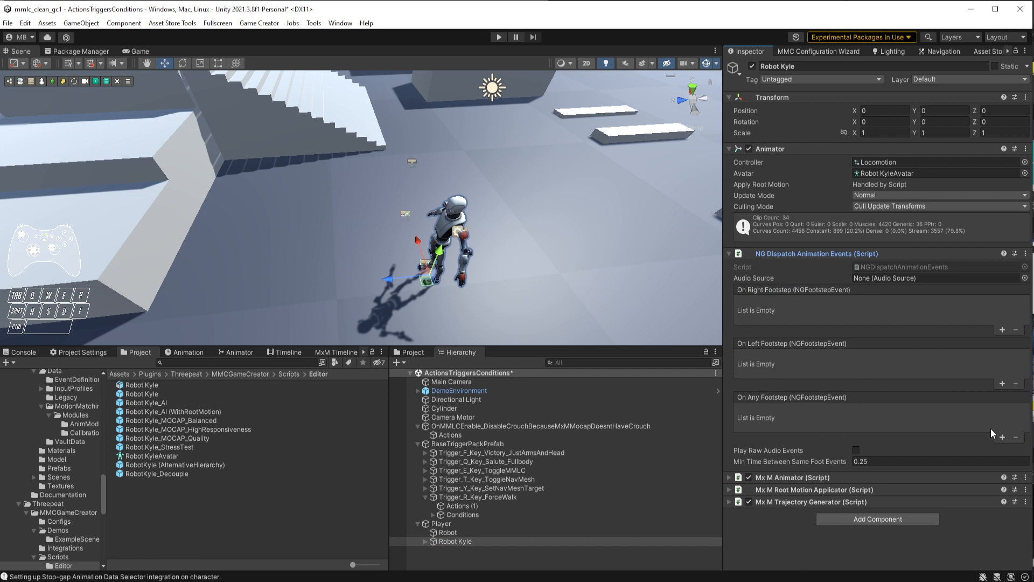
{"action": "mouse_move", "coordinate": [982, 426]}
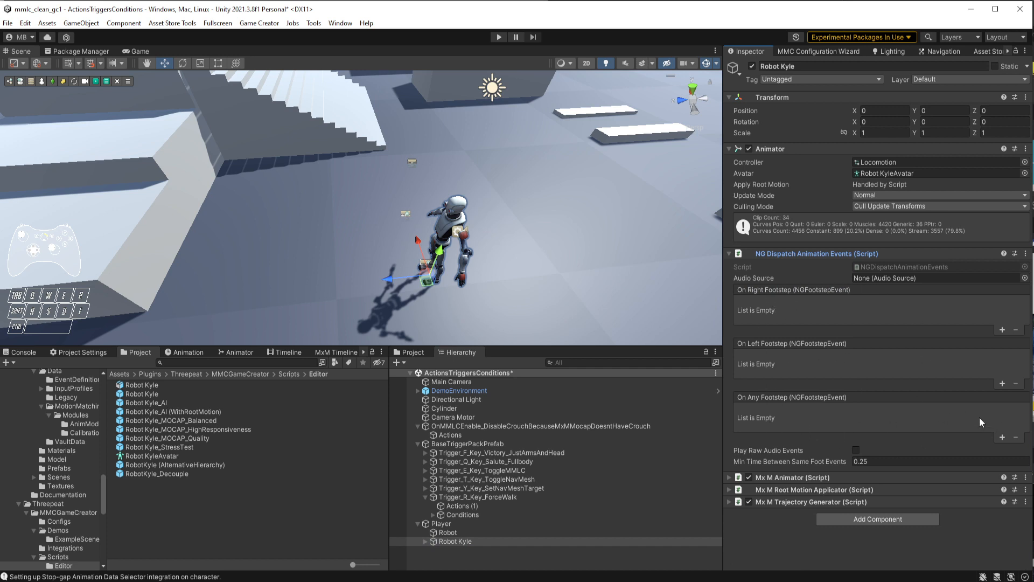
{"action": "mouse_move", "coordinate": [861, 276]}
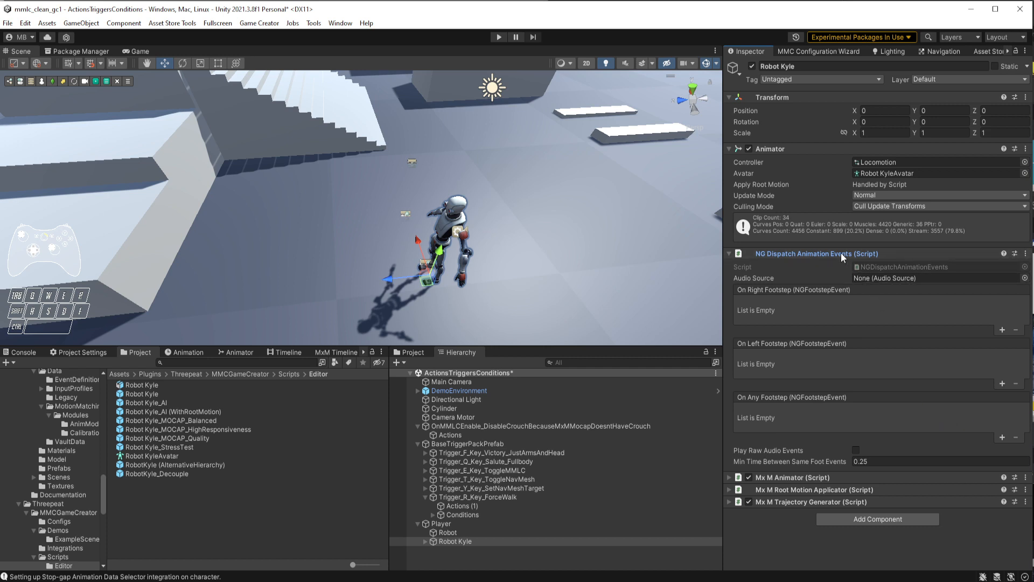
{"action": "left_click", "coordinate": [729, 253]}
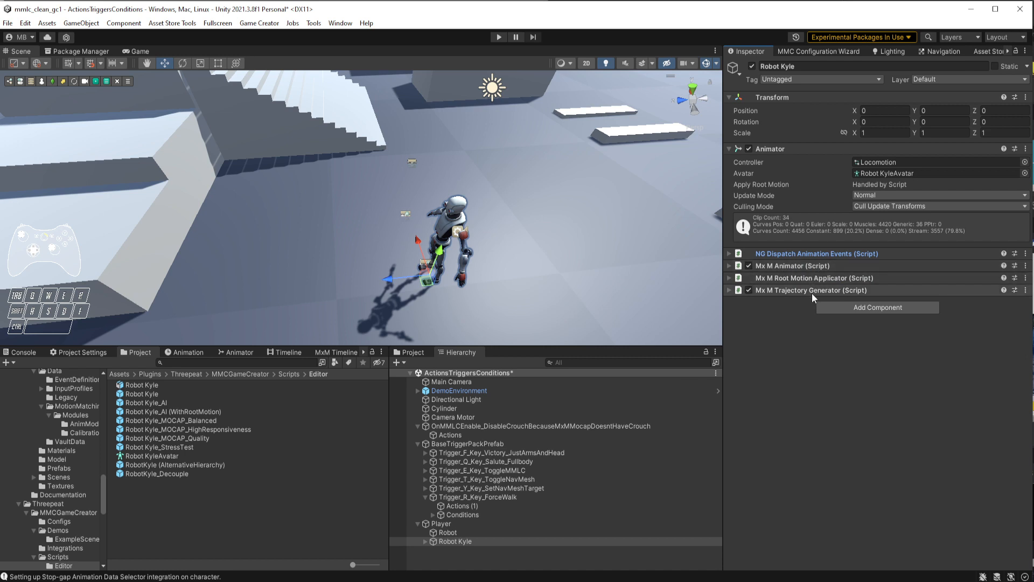
{"action": "mouse_move", "coordinate": [782, 299]}
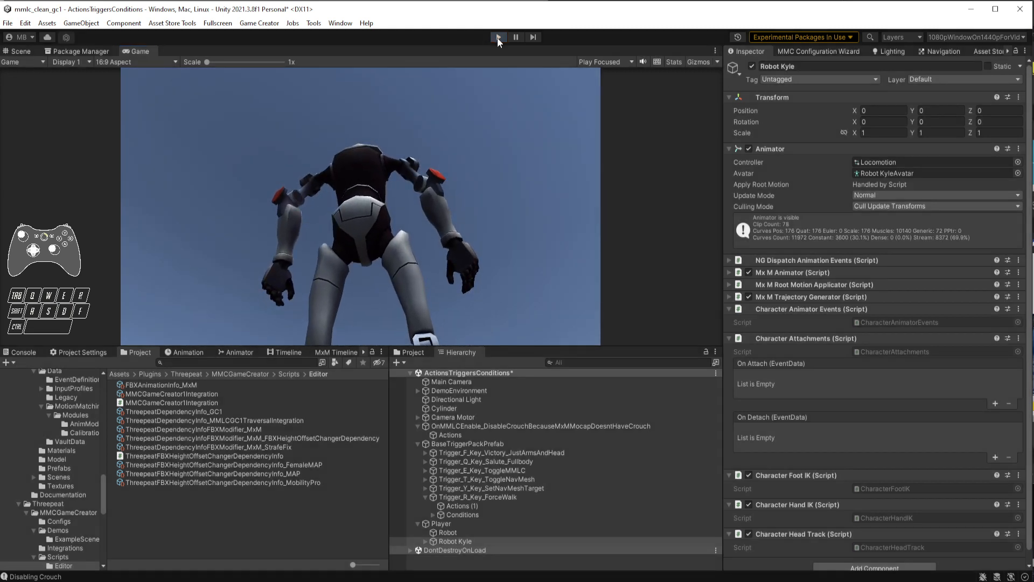
Exit play mode, select the disable-crouch trigger, check Trigger On, and view its Actions
{"action": "left_click", "coordinate": [497, 37]}
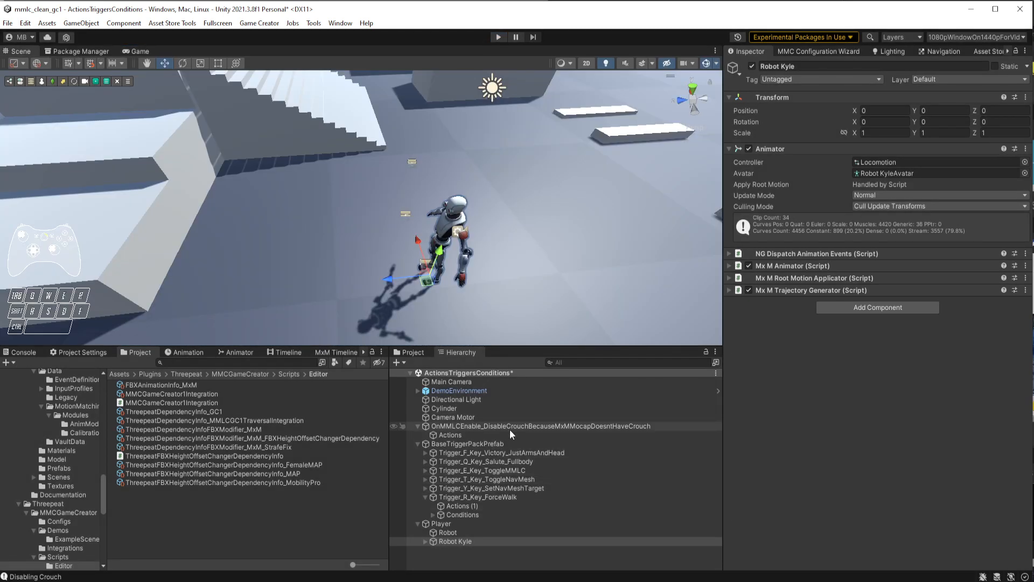
{"action": "left_click", "coordinate": [538, 425]}
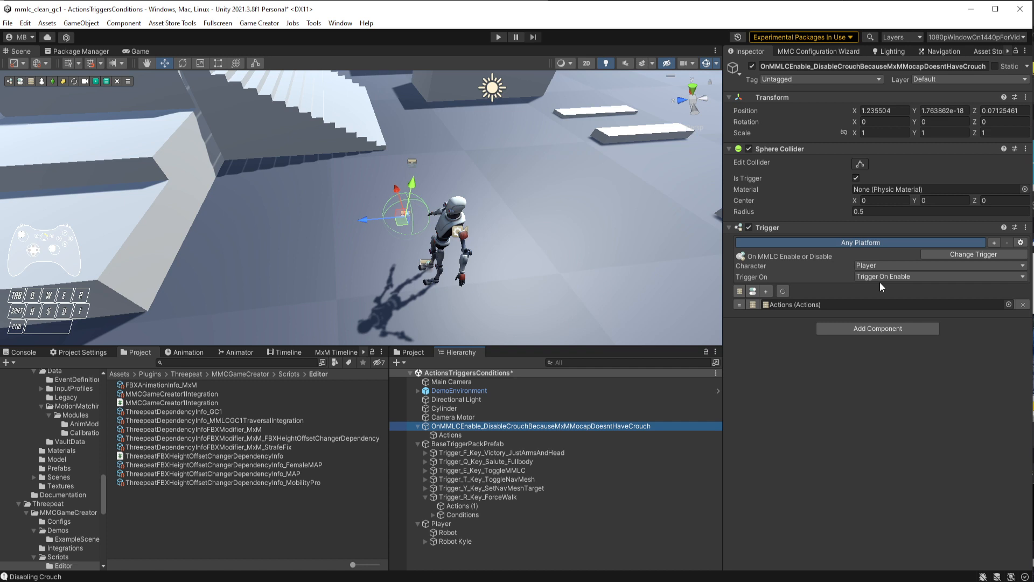
{"action": "left_click", "coordinate": [937, 277]}
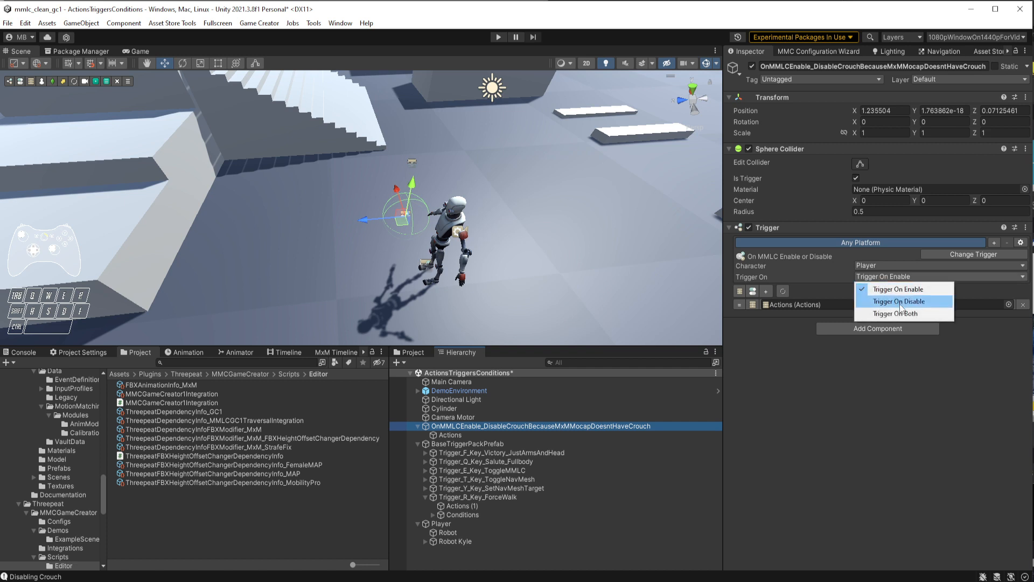
{"action": "left_click", "coordinate": [889, 276]}
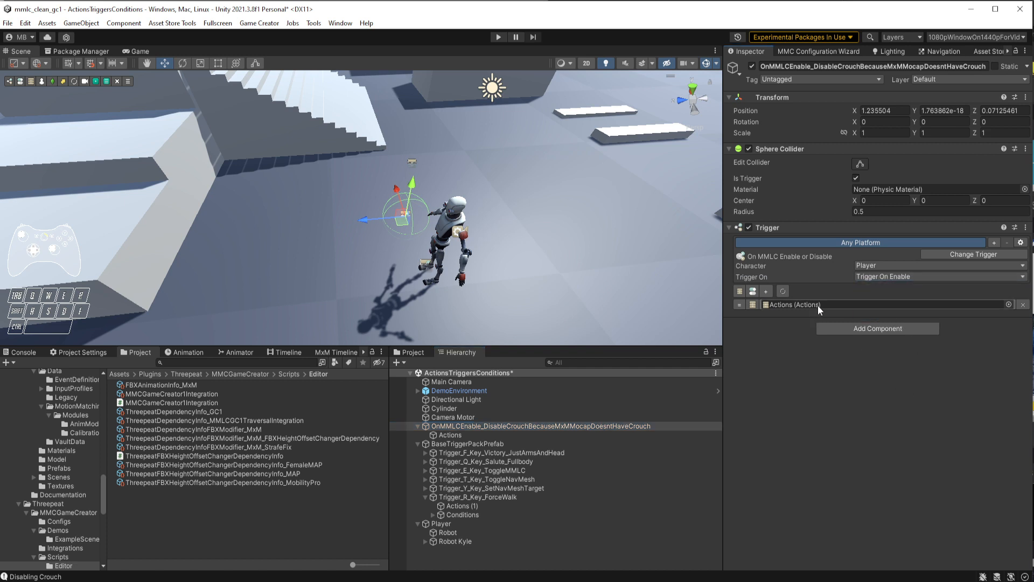
{"action": "left_click", "coordinate": [450, 434]}
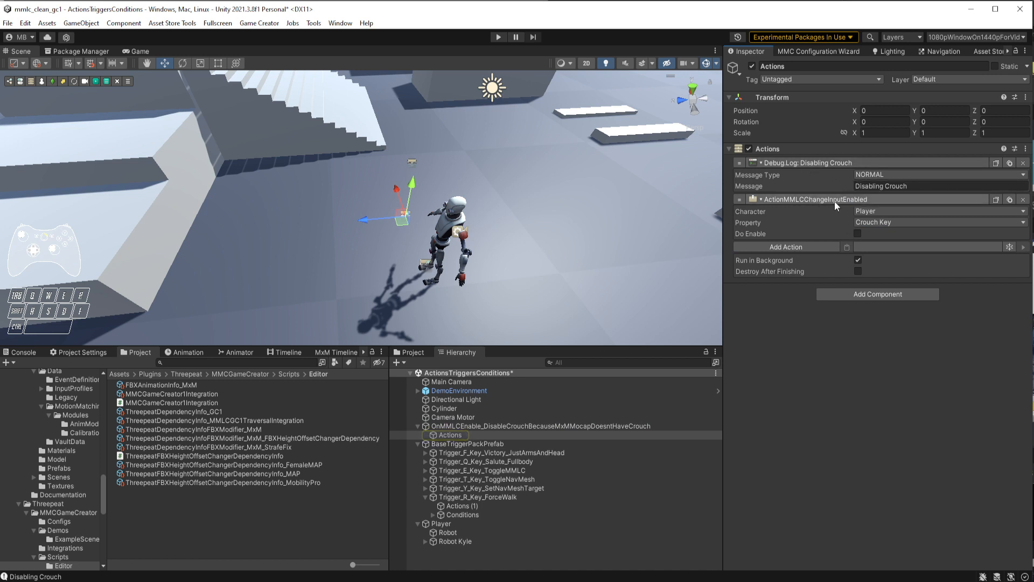
{"action": "left_click", "coordinate": [937, 222]}
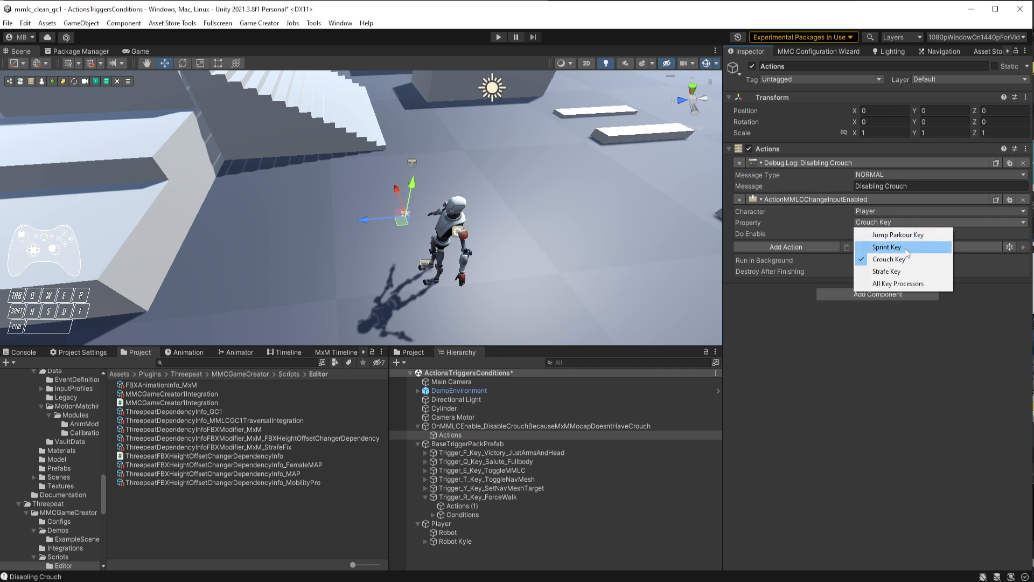
{"action": "mouse_move", "coordinate": [890, 259]}
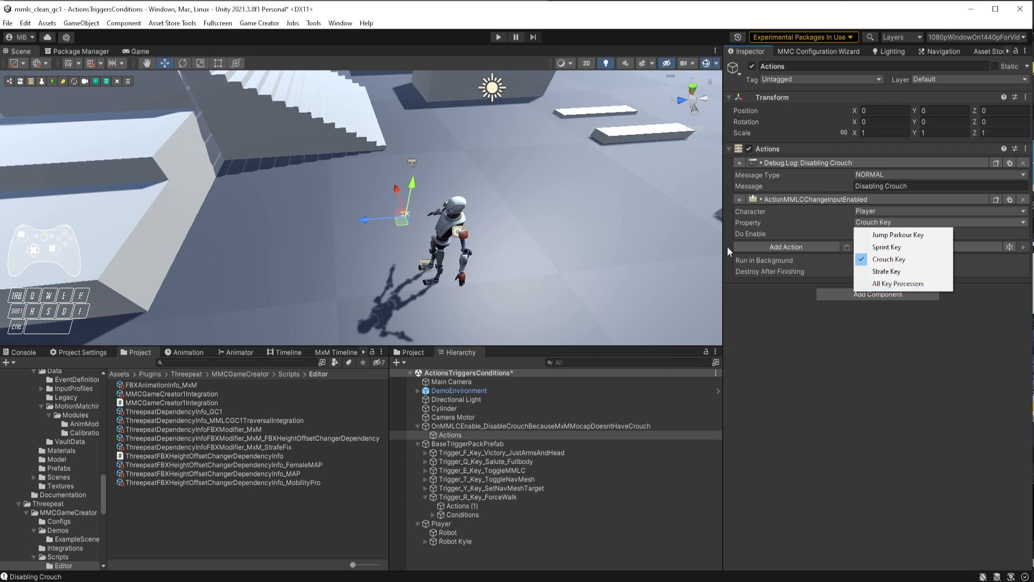
{"action": "left_click", "coordinate": [888, 258]}
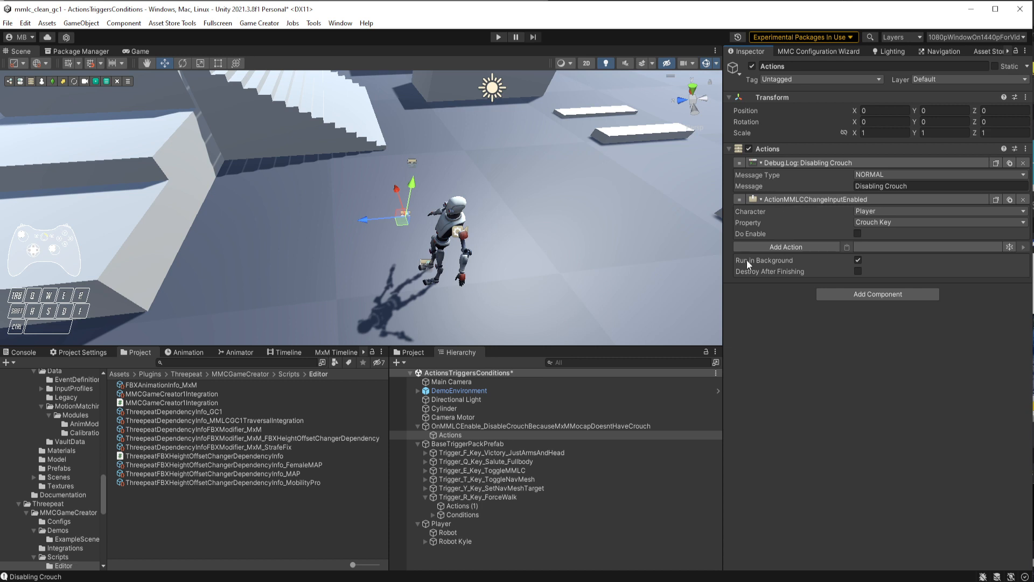
{"action": "left_click", "coordinate": [538, 426]}
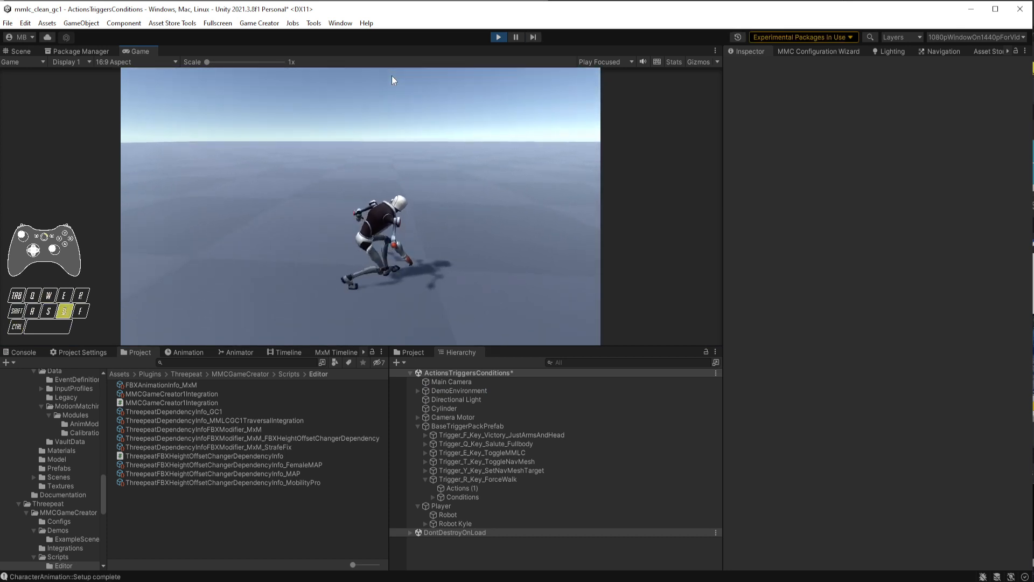
Move the crouching Robot Kyle with the A key in the running game
{"action": "key", "text": "a"}
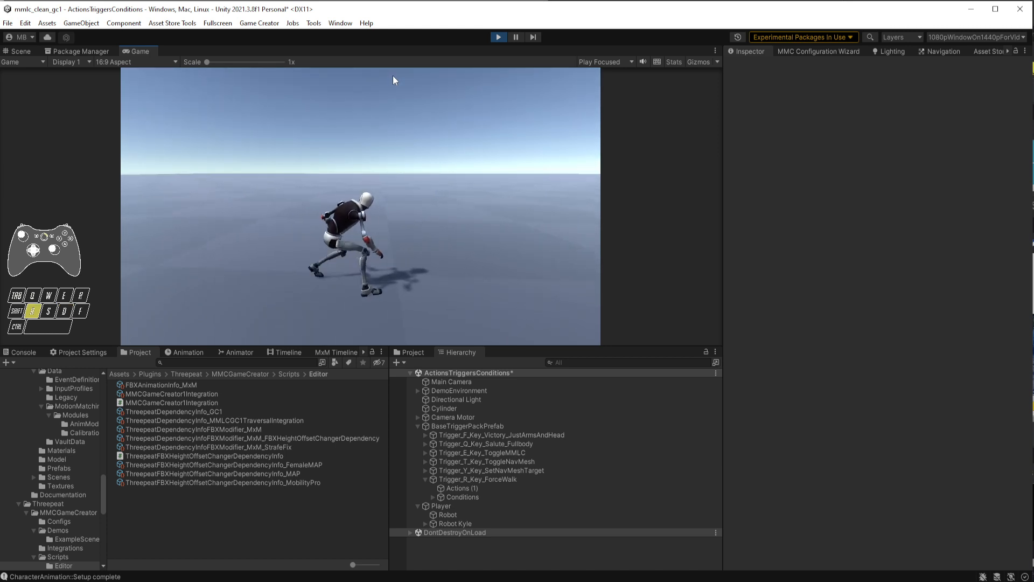